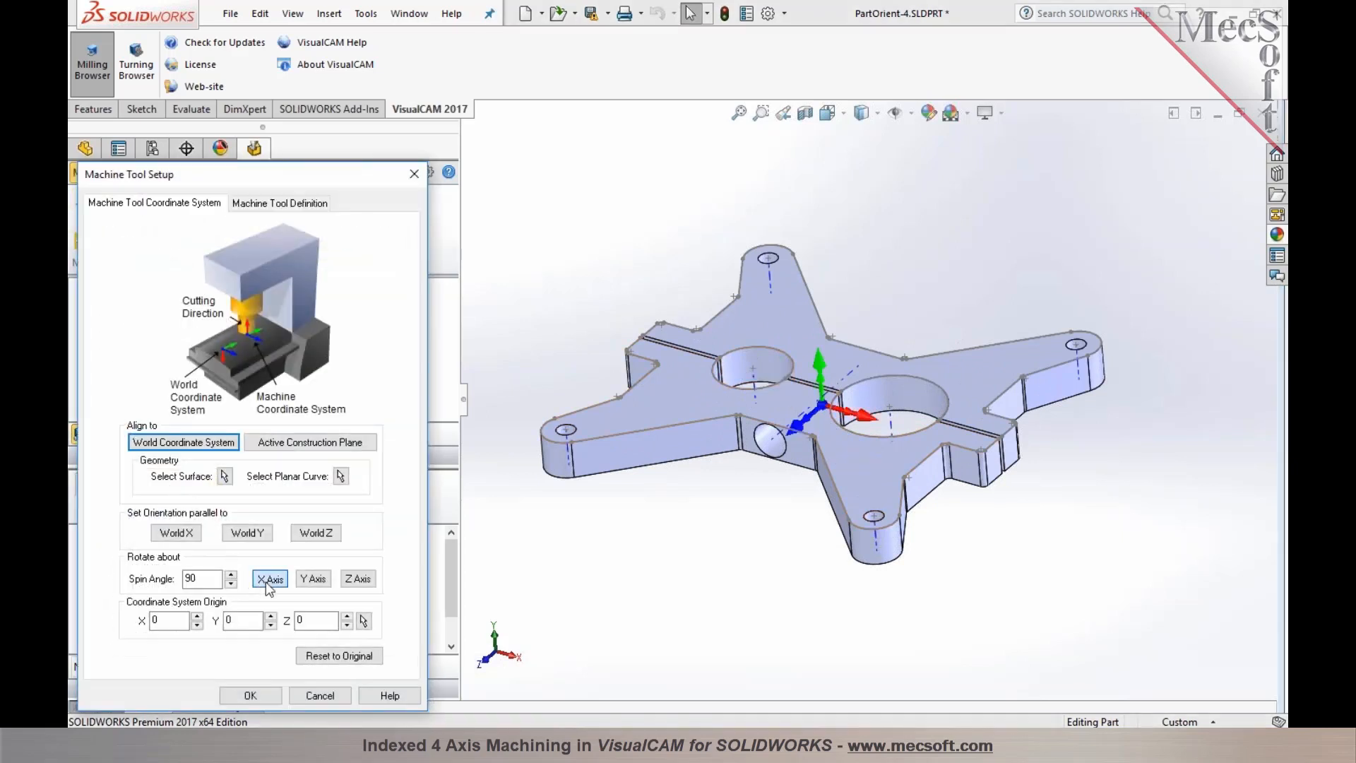
Rotate the machine coordinate system 90° about the X axis and confirm.
click(269, 579)
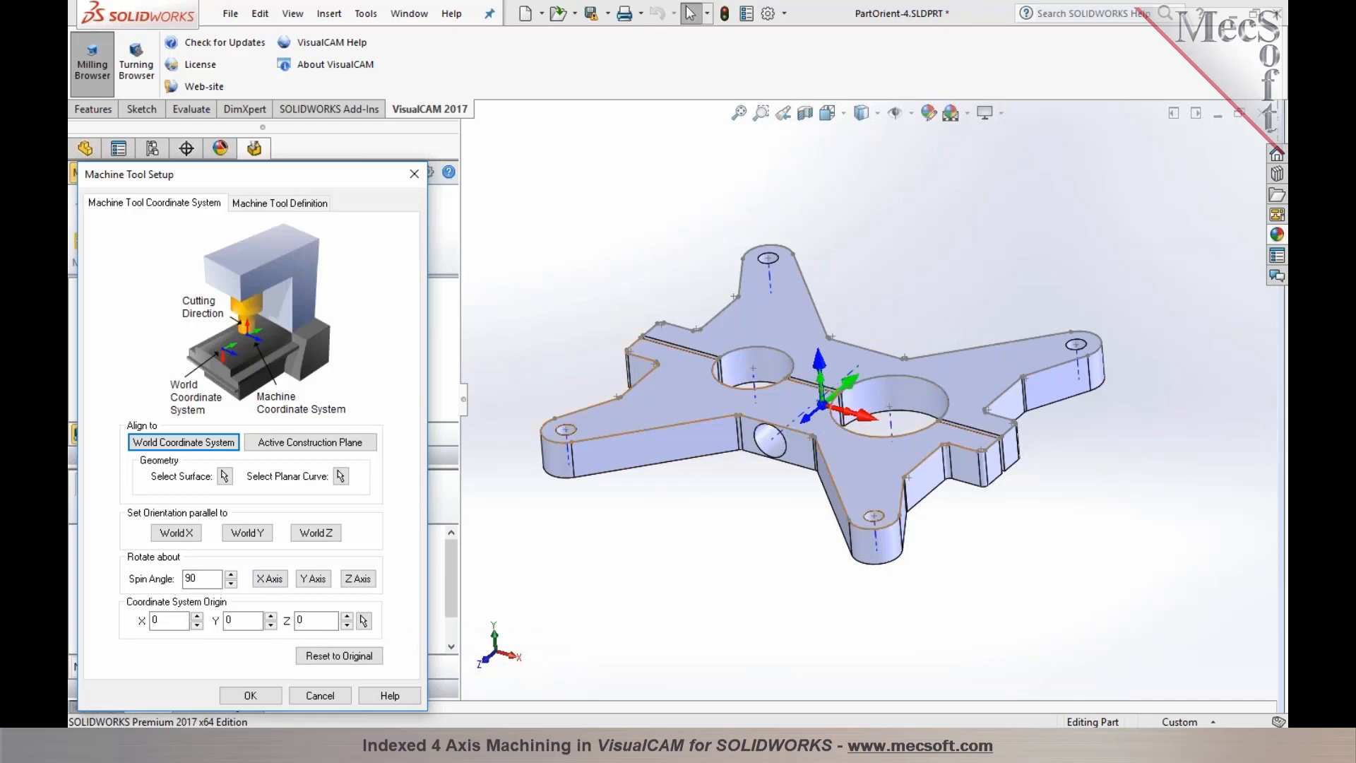
click(250, 695)
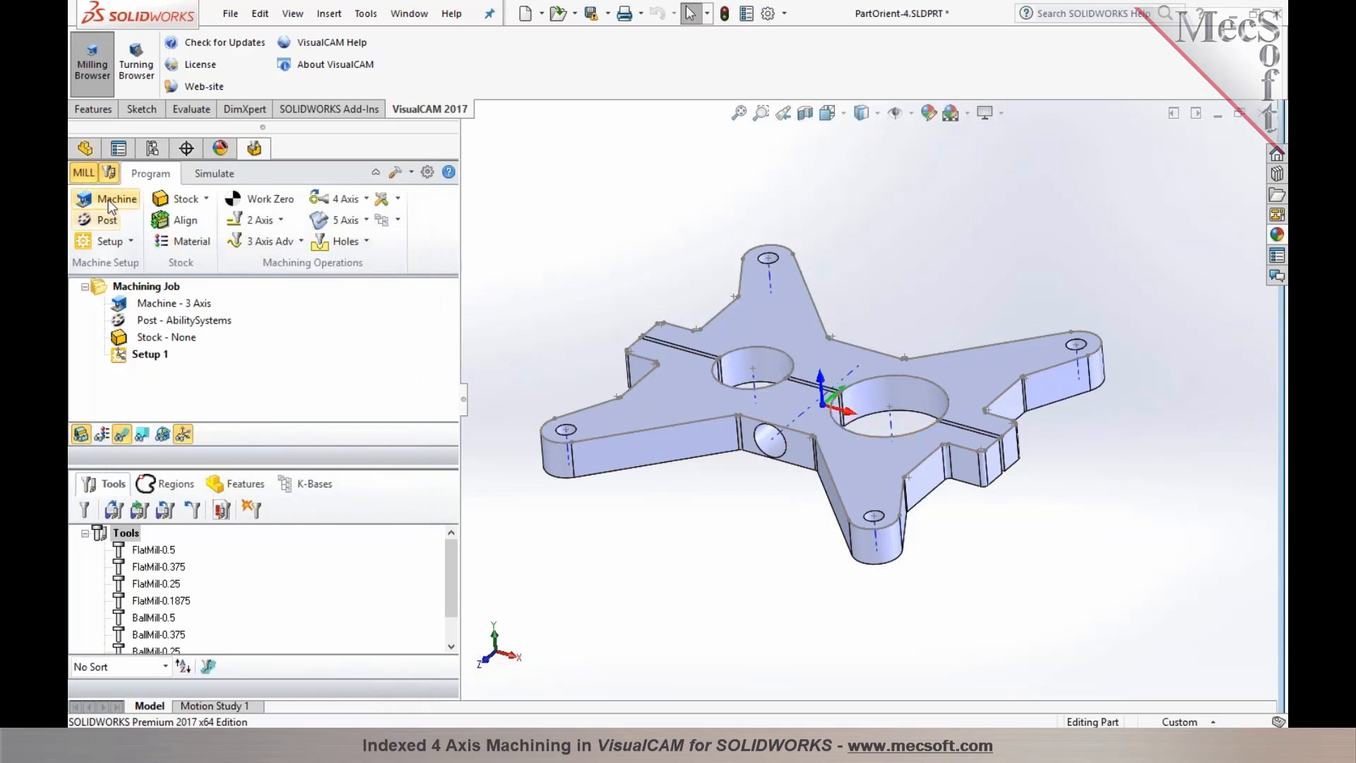
Define the machine as 4 Axis, Table configuration, rotary axis +X.
click(115, 200)
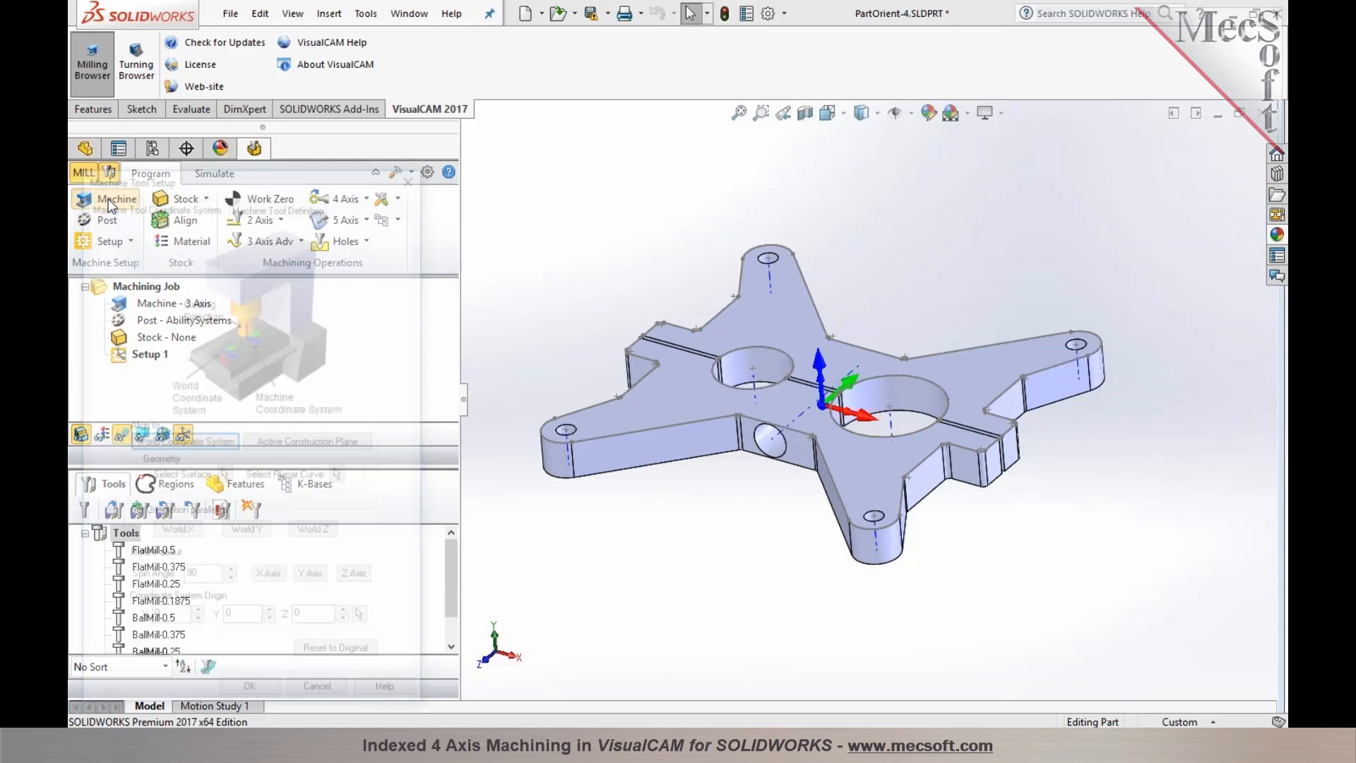
click(116, 199)
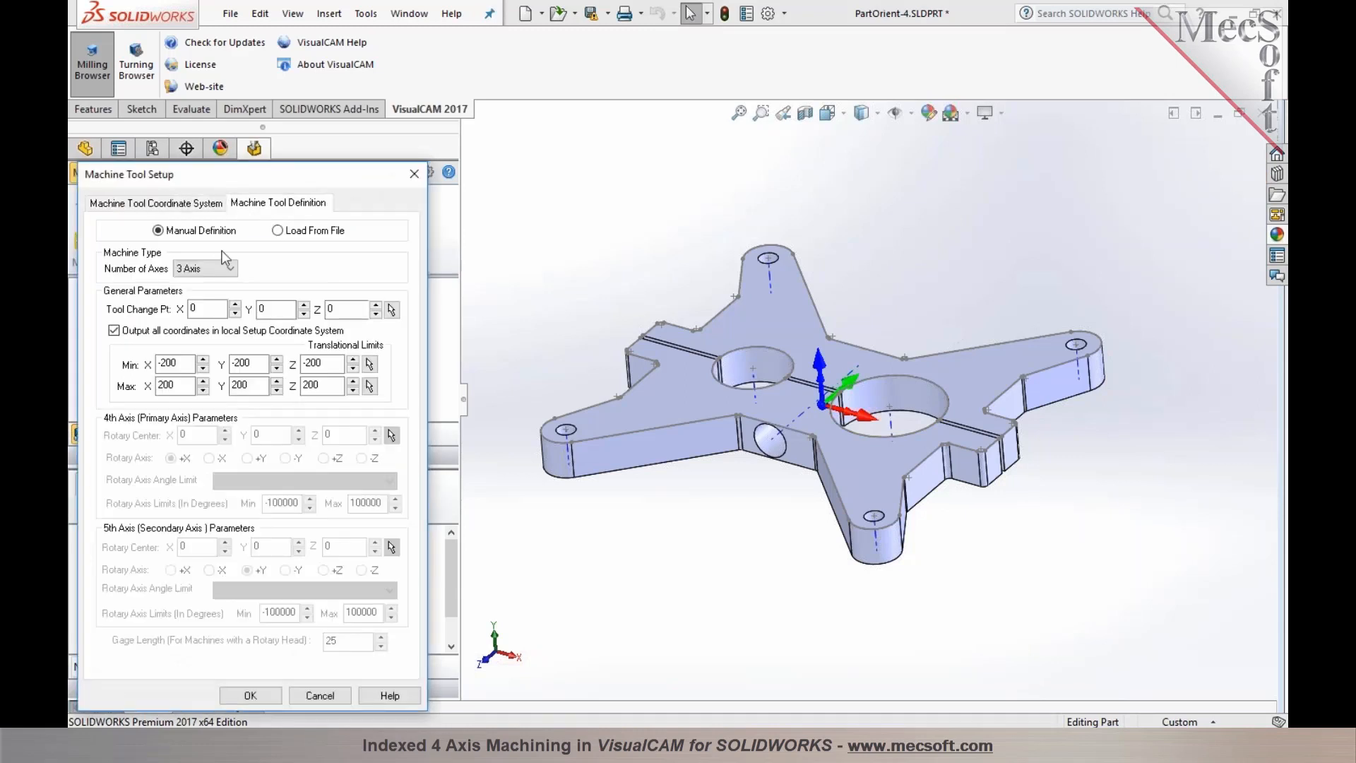
click(229, 269)
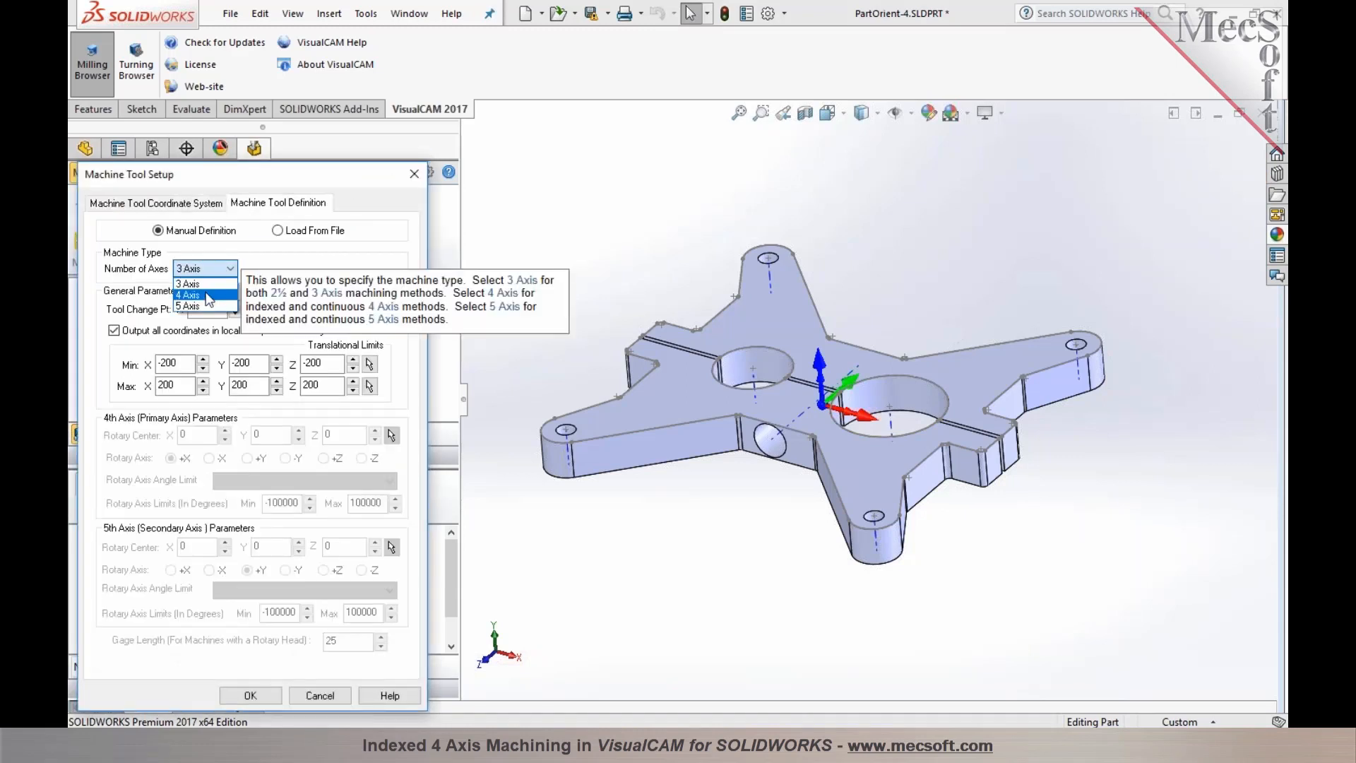
click(188, 296)
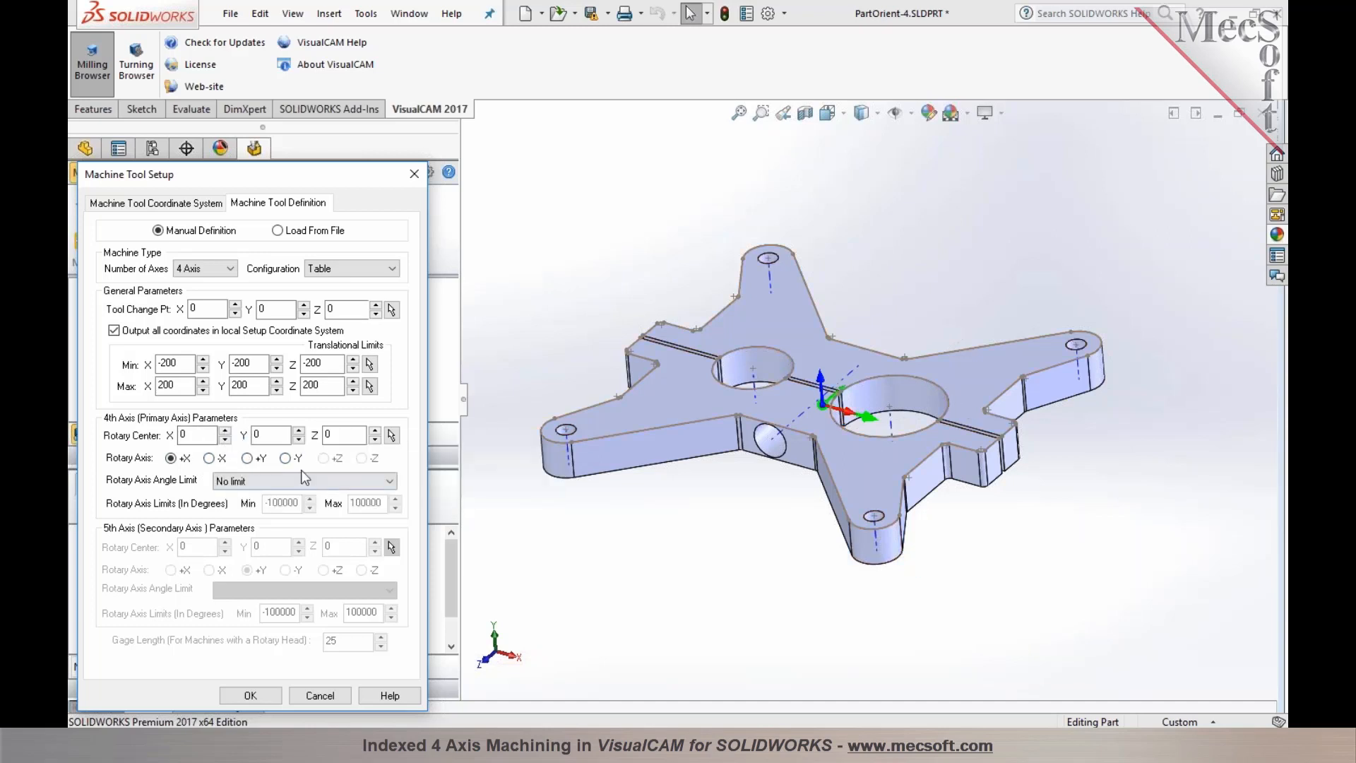
click(250, 695)
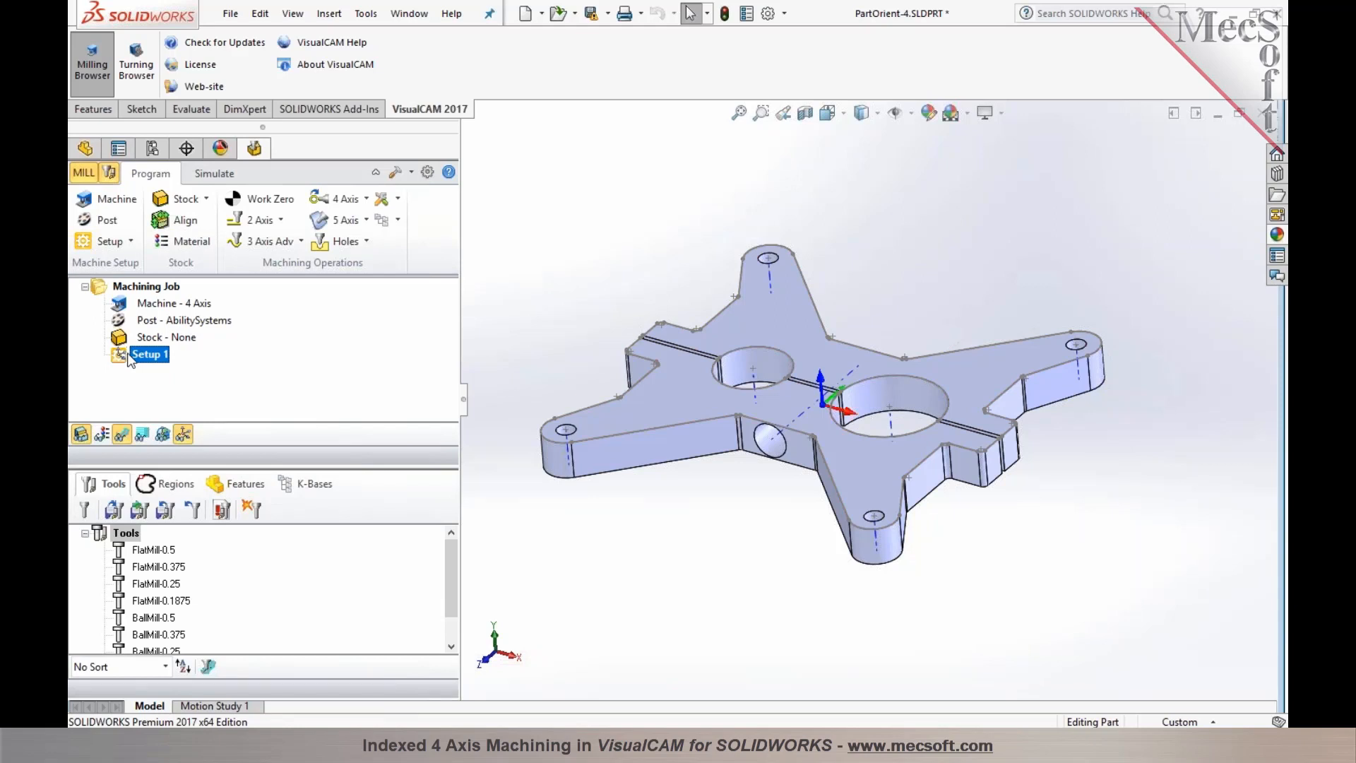
mouse_move(136, 313)
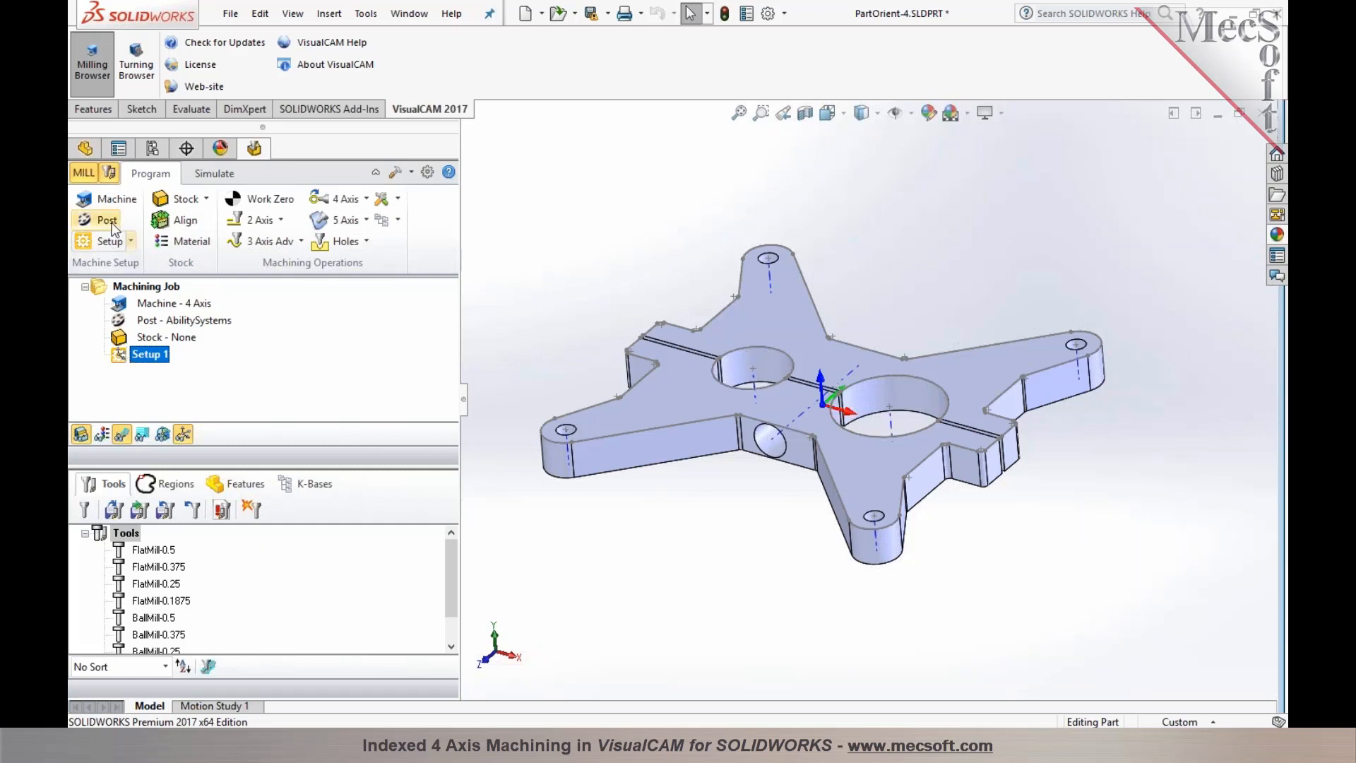
mouse_move(135, 346)
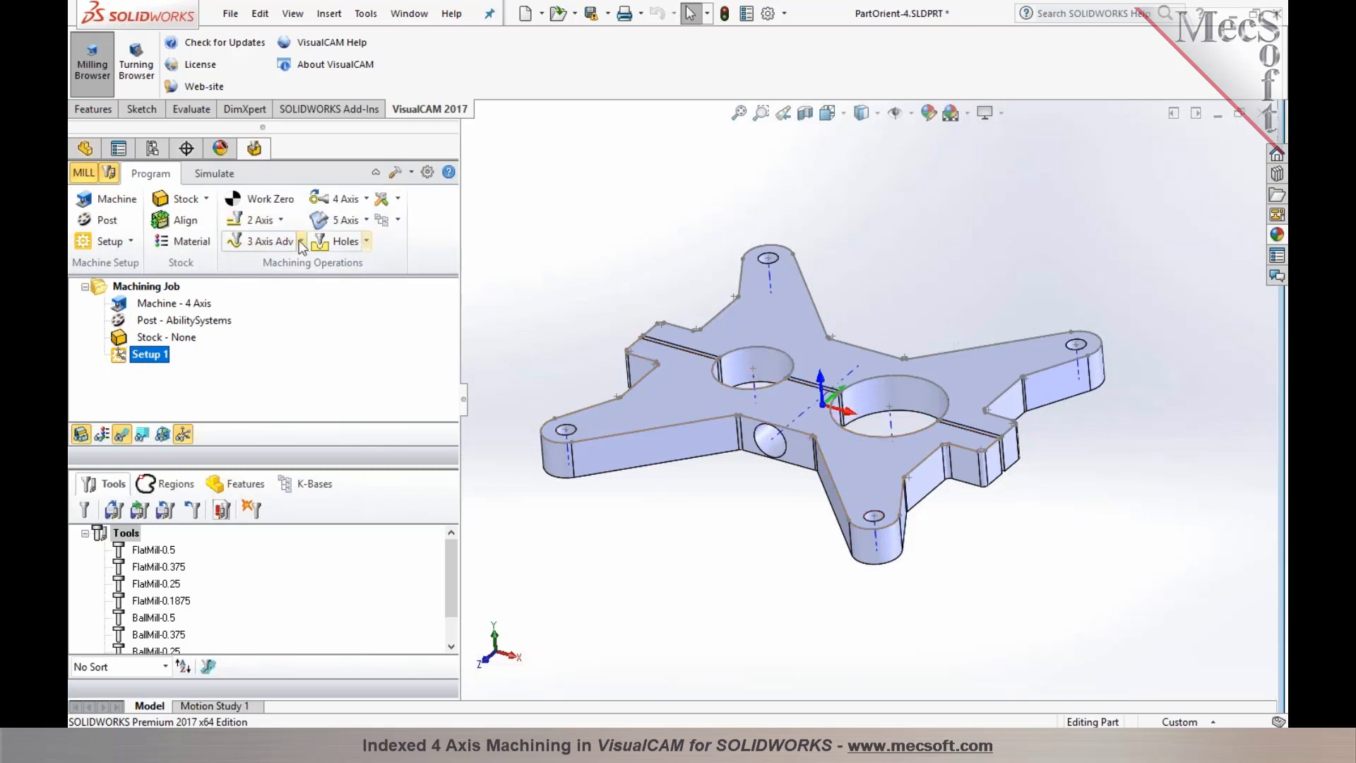
Create a box stock around the part sized 10.5 × 10.2655 × 1.
click(181, 198)
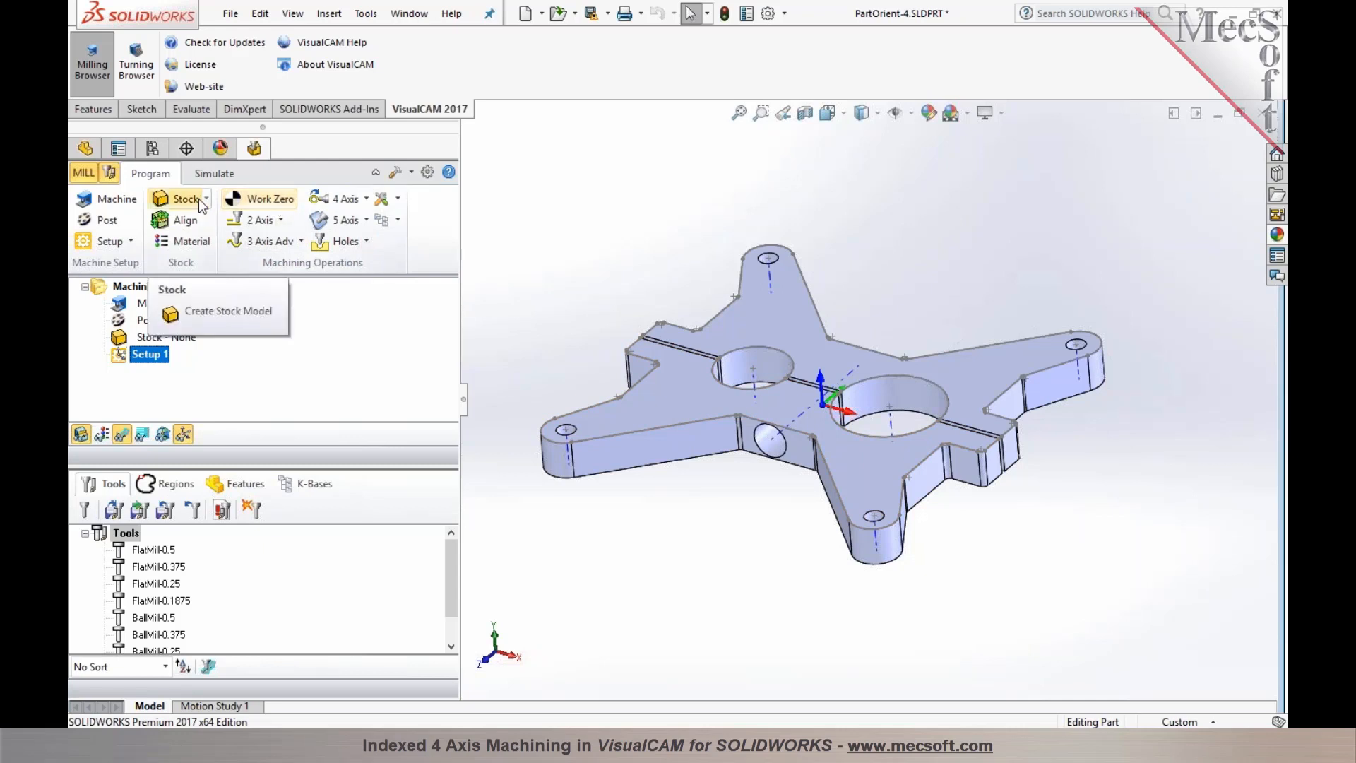
click(227, 311)
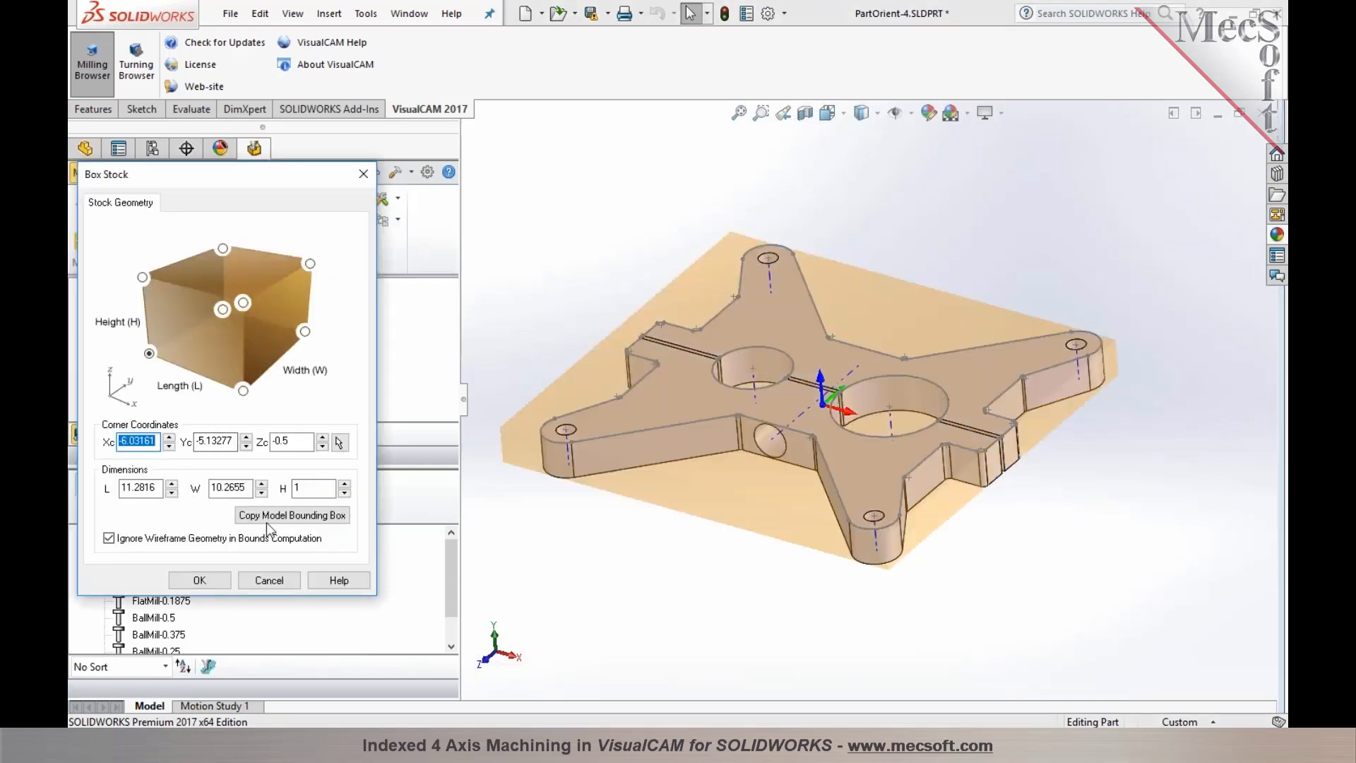
click(292, 514)
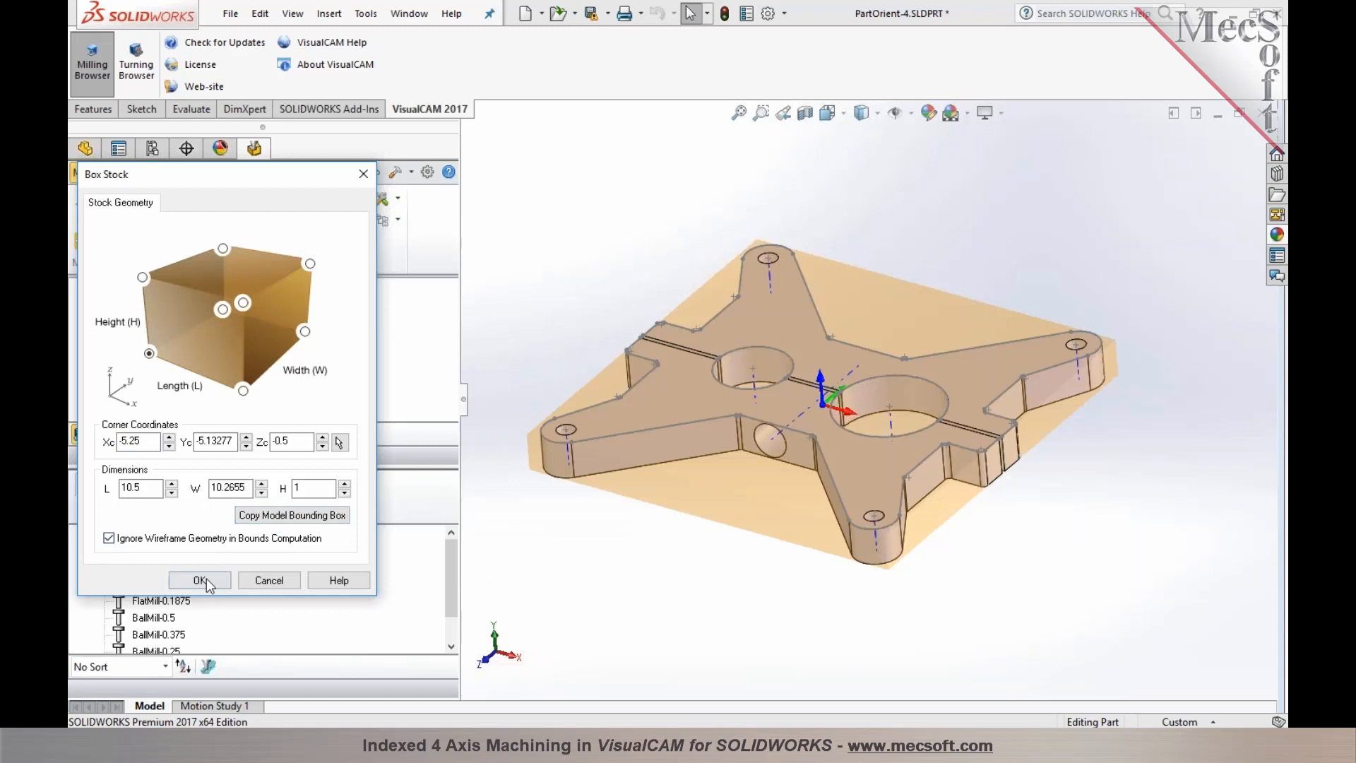
click(199, 580)
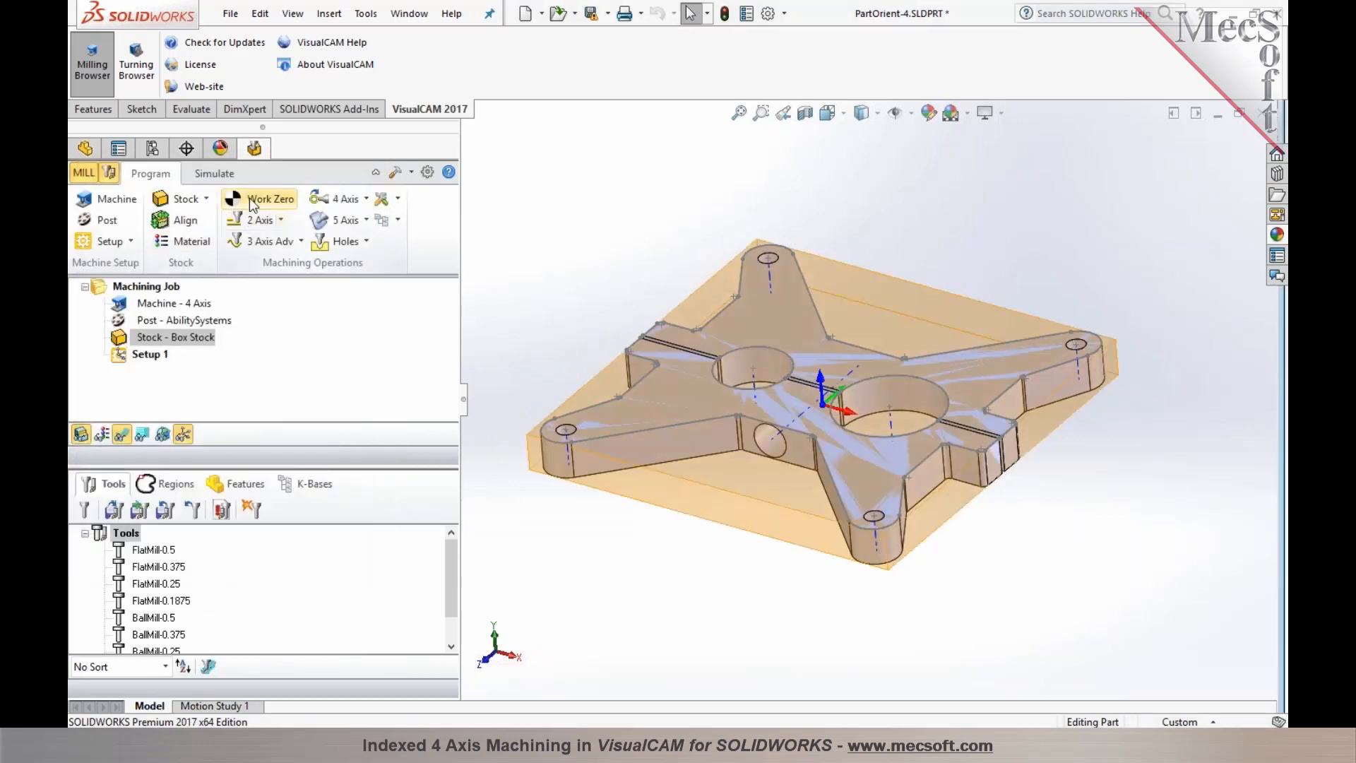
Set the work zero to the stock box at highest Z, centre position, and generate it.
click(270, 198)
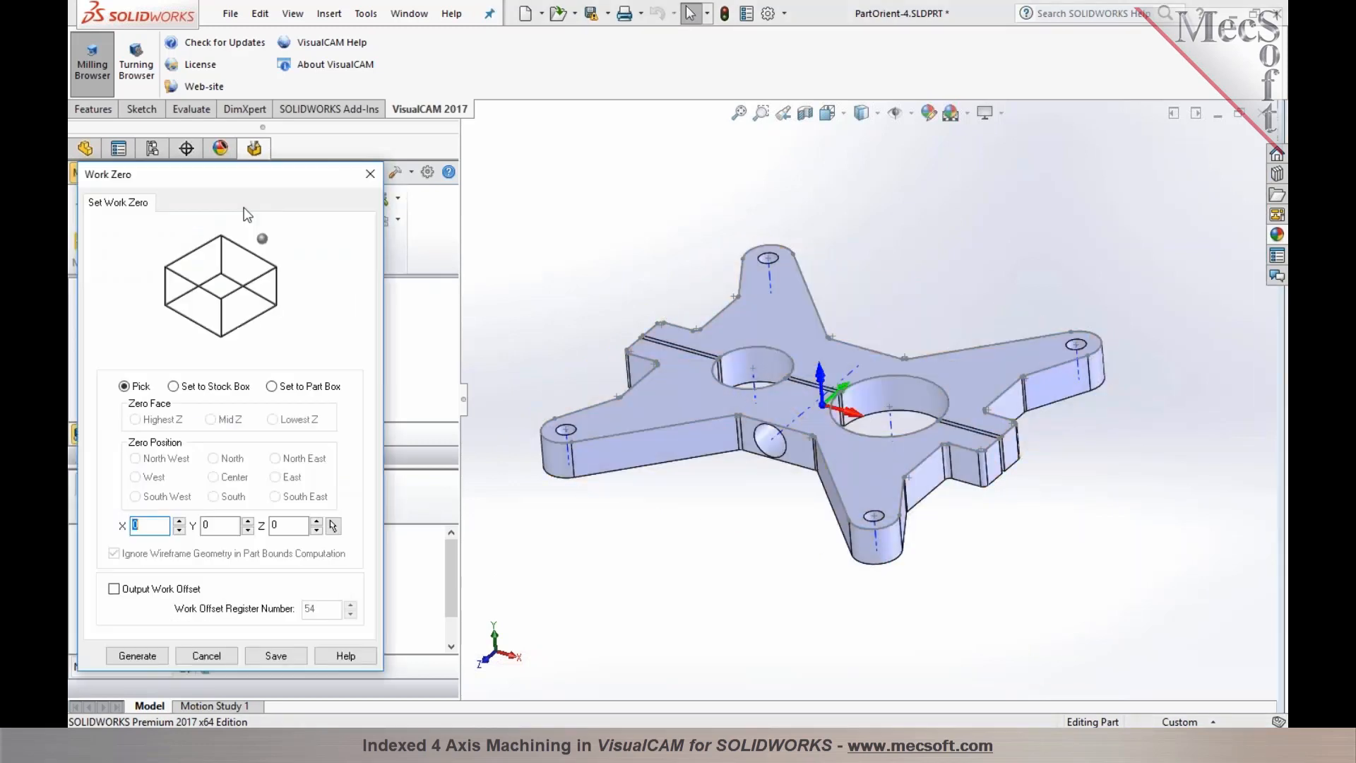
click(173, 385)
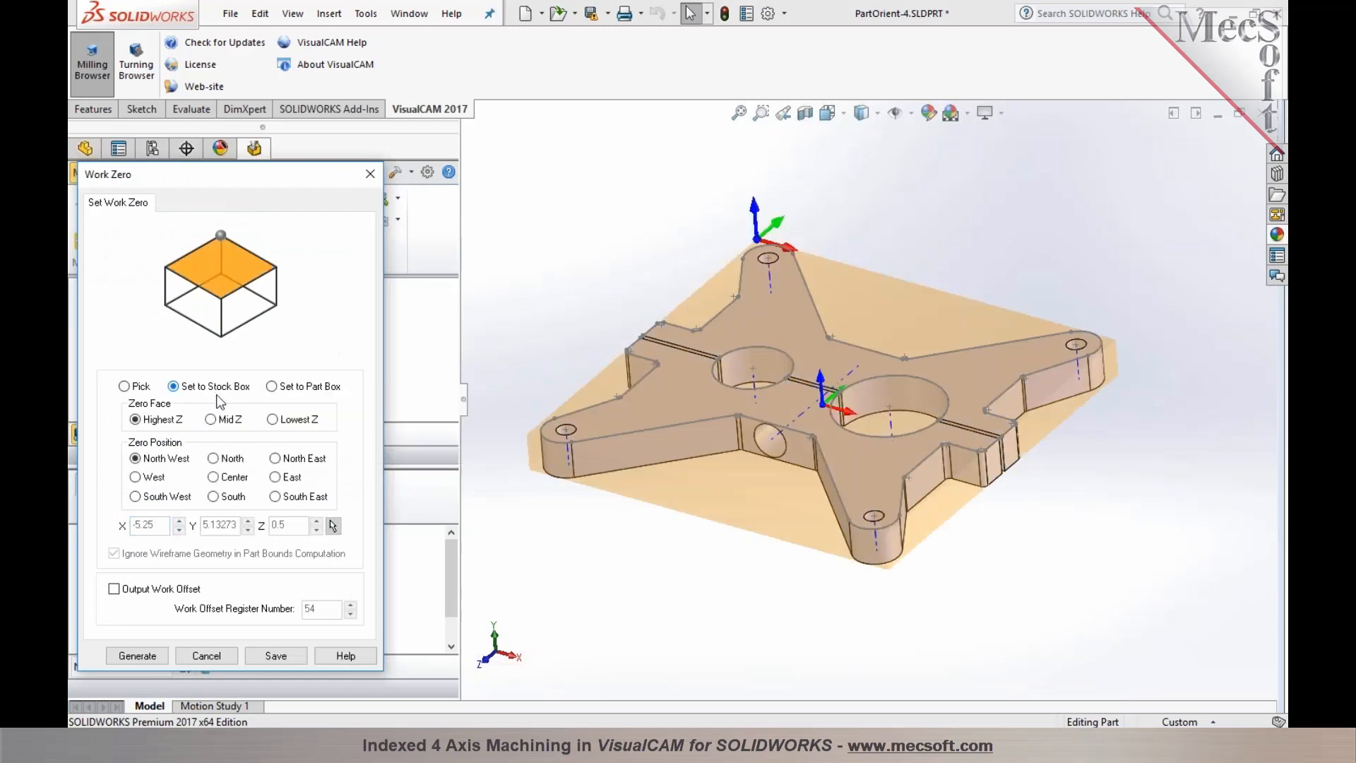
mouse_move(136, 476)
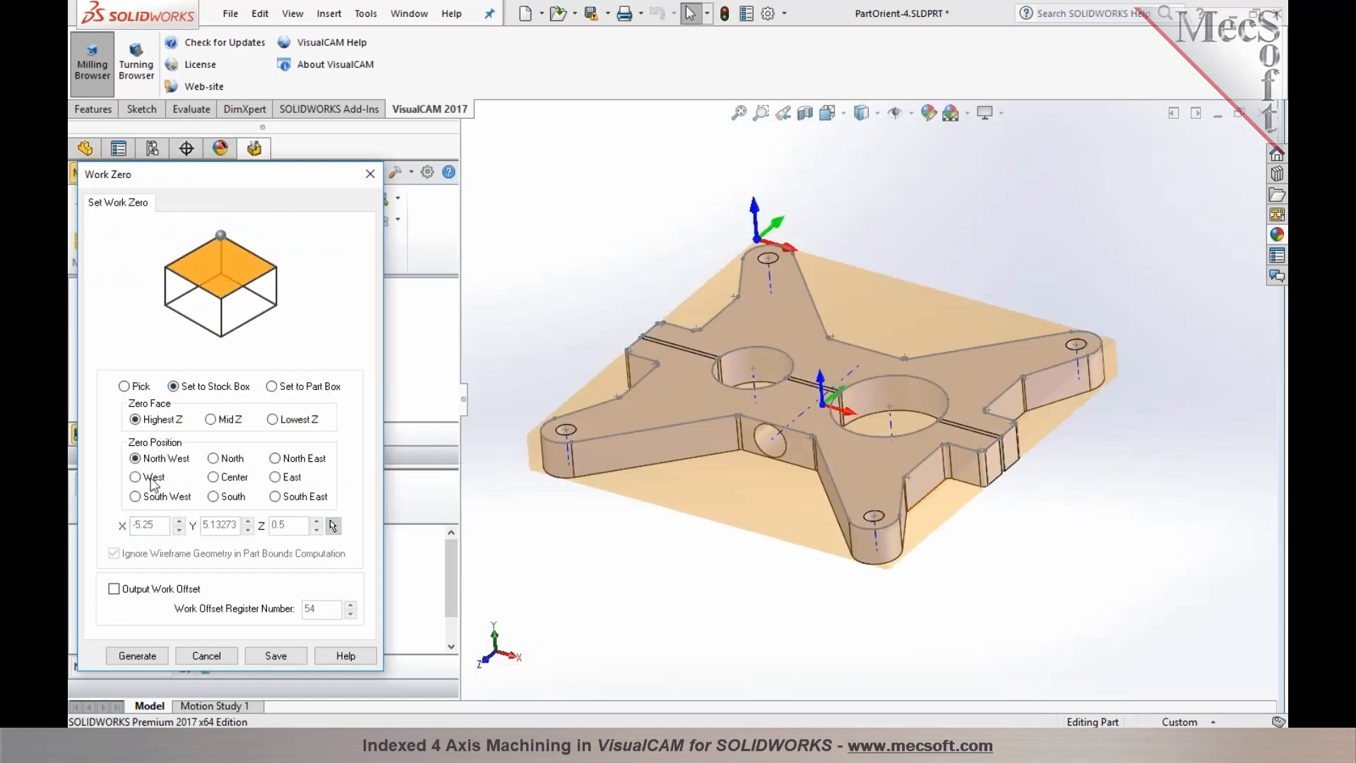
click(135, 496)
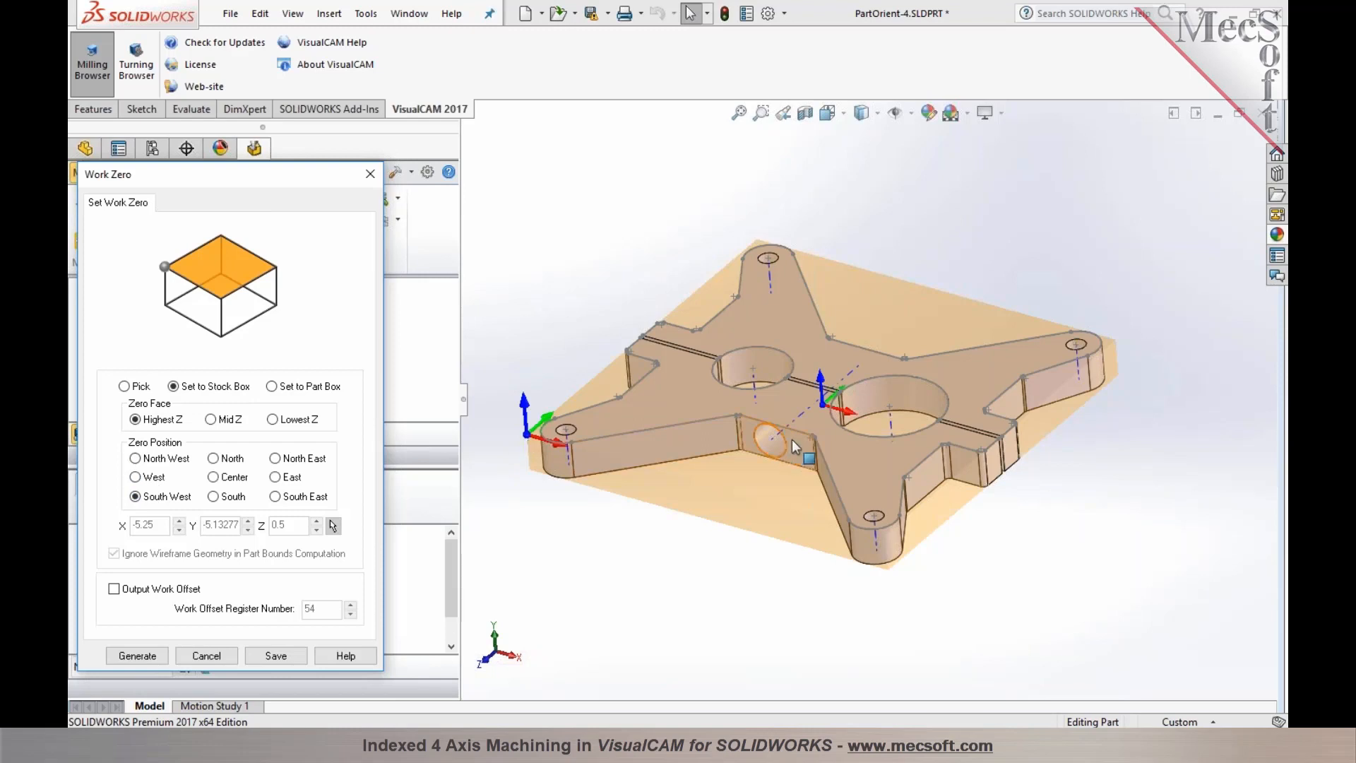
mouse_move(151, 477)
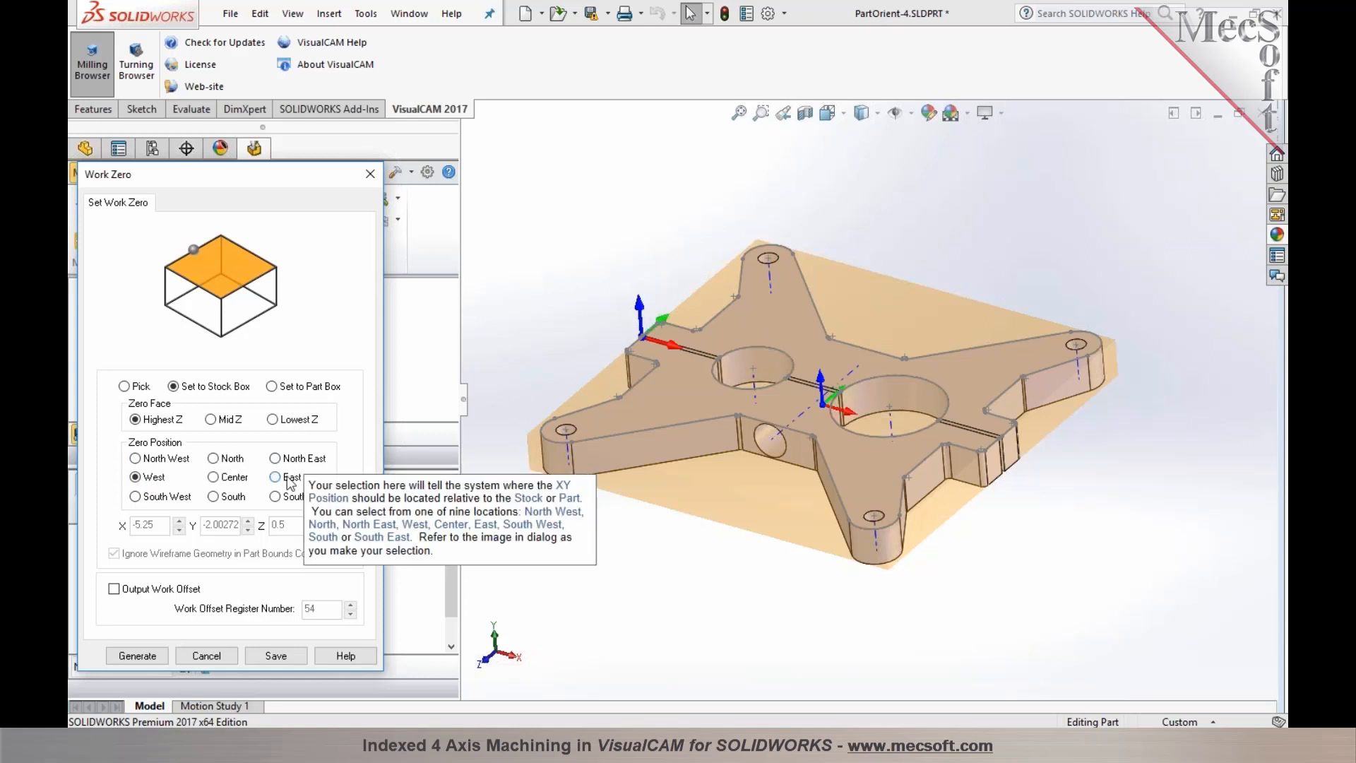
click(213, 476)
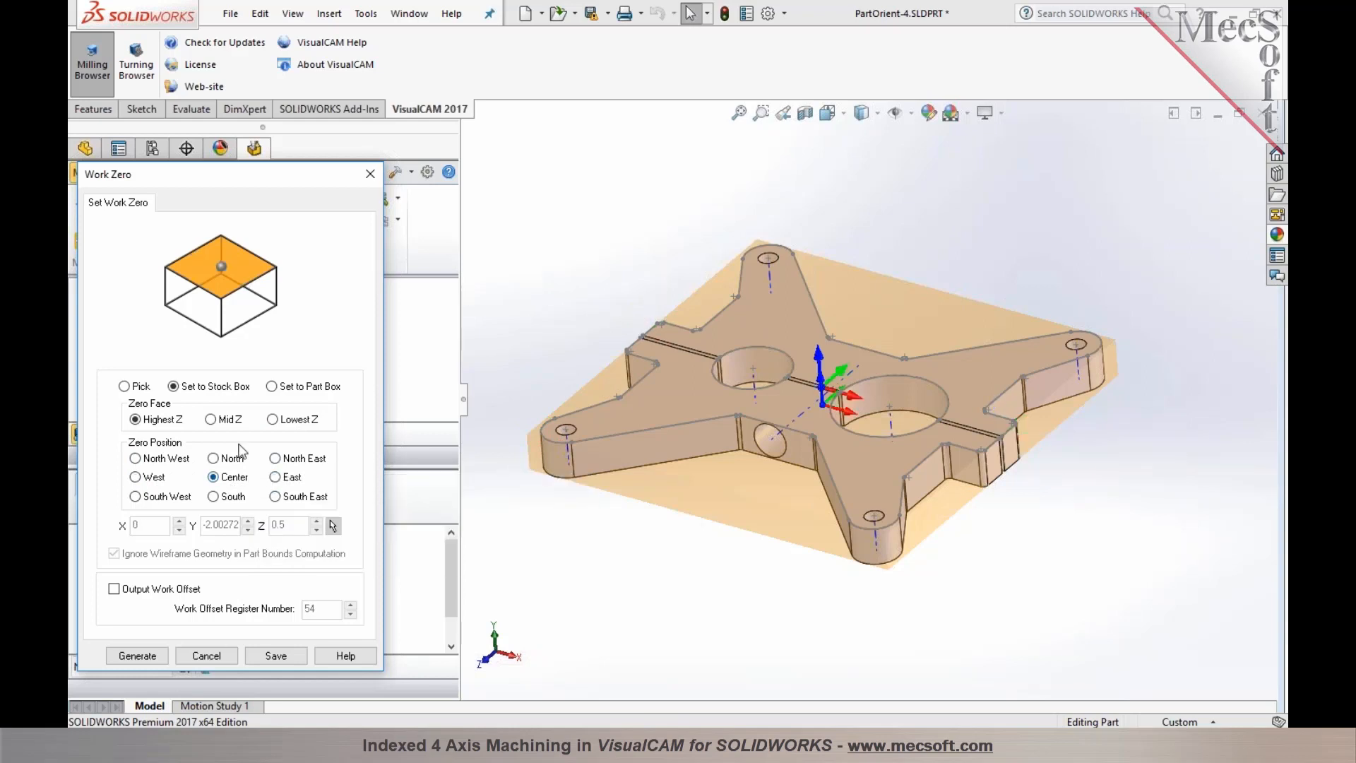
click(210, 420)
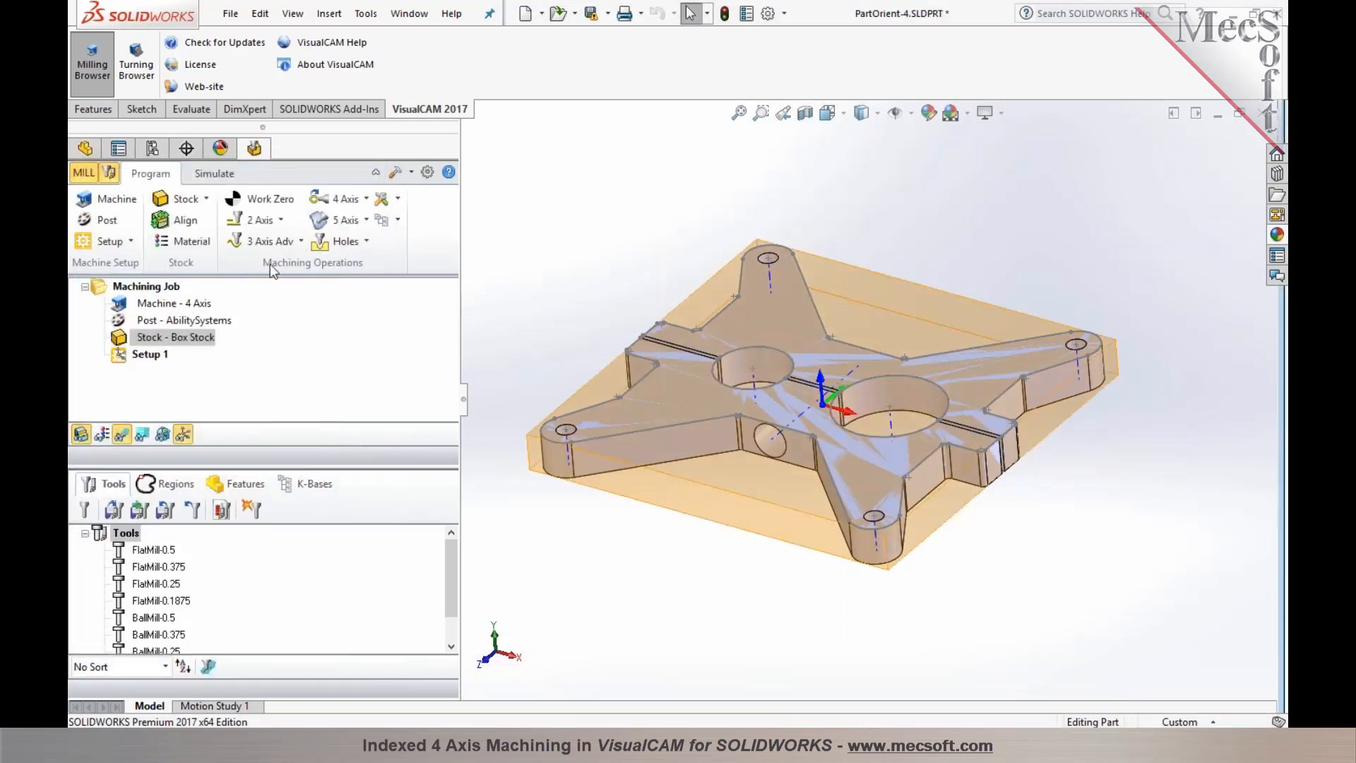
Start a 2½-axis Profiling operation from the 2 Axis operations list.
click(258, 221)
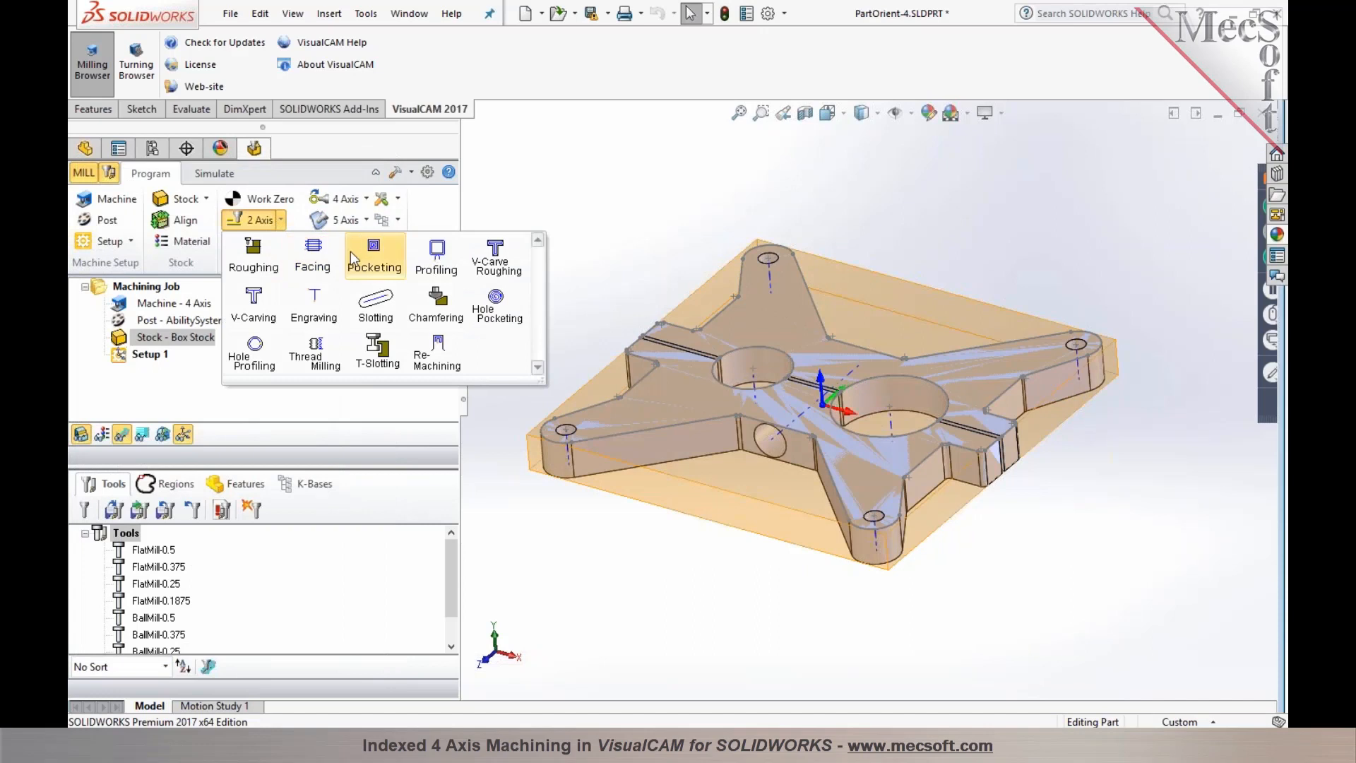
mouse_move(373, 255)
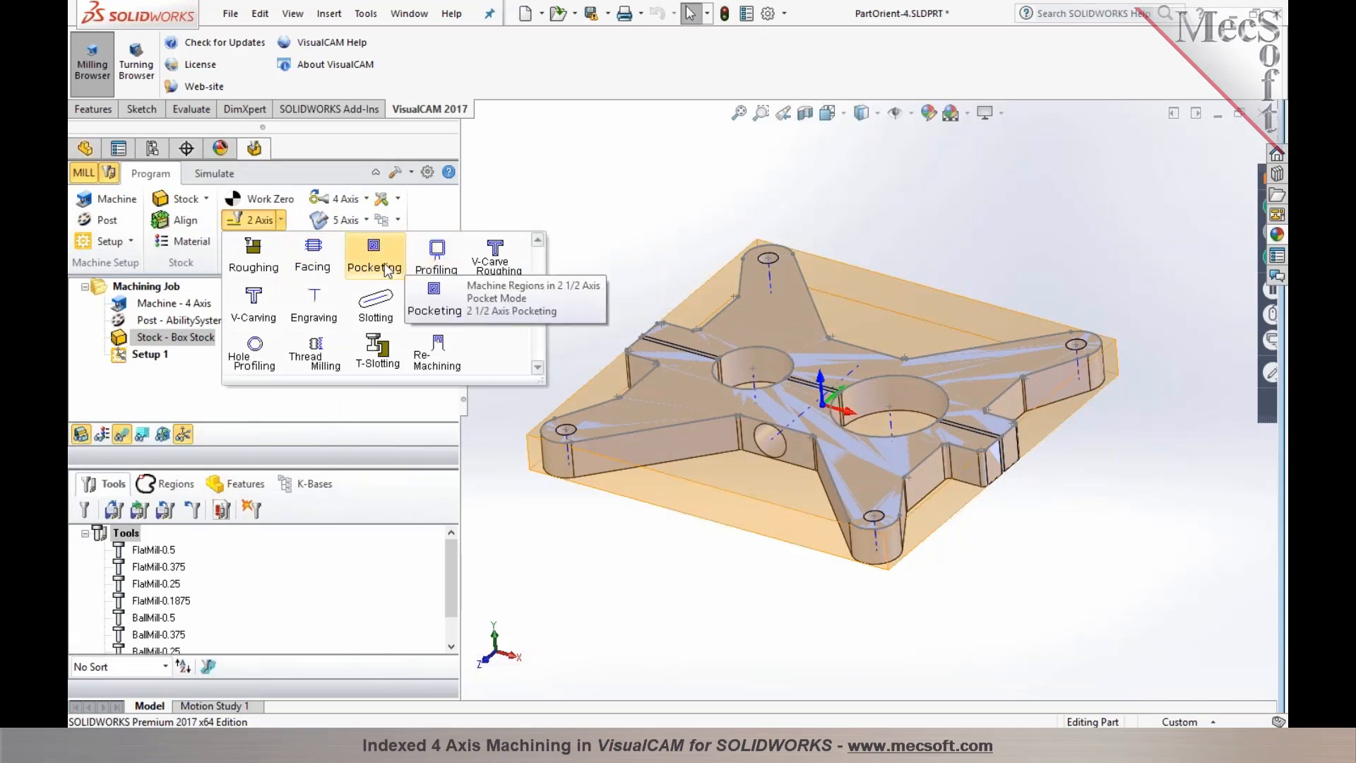
click(437, 256)
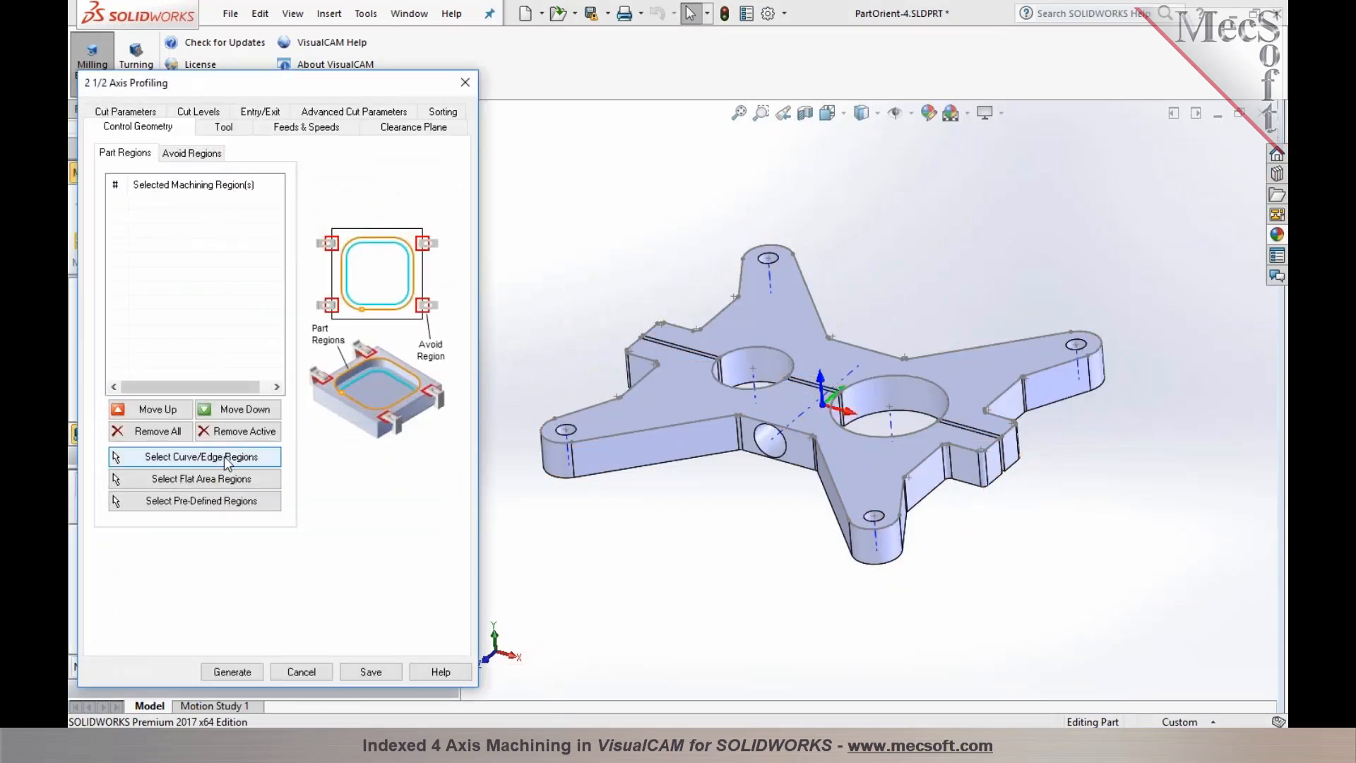
Select the part's whole outer contour chain as the profiling control geometry.
click(201, 456)
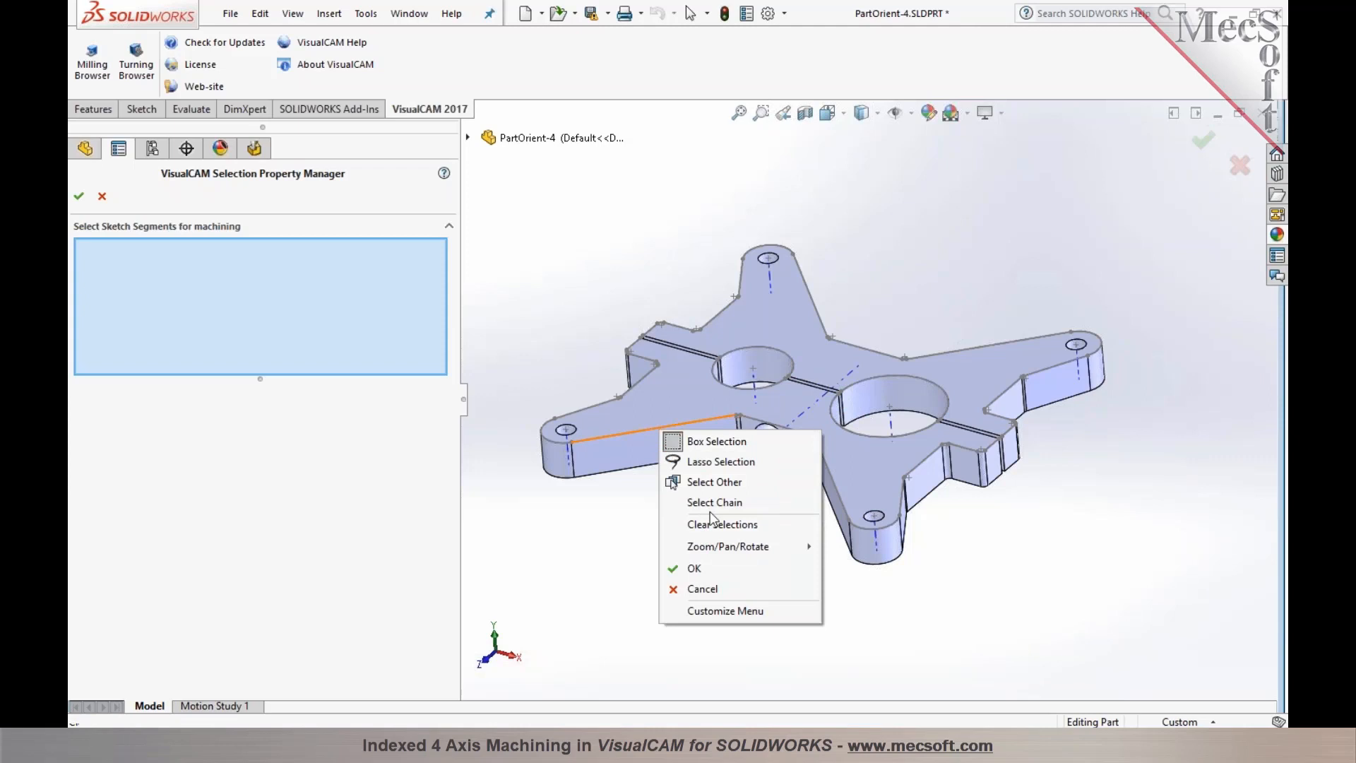
click(715, 503)
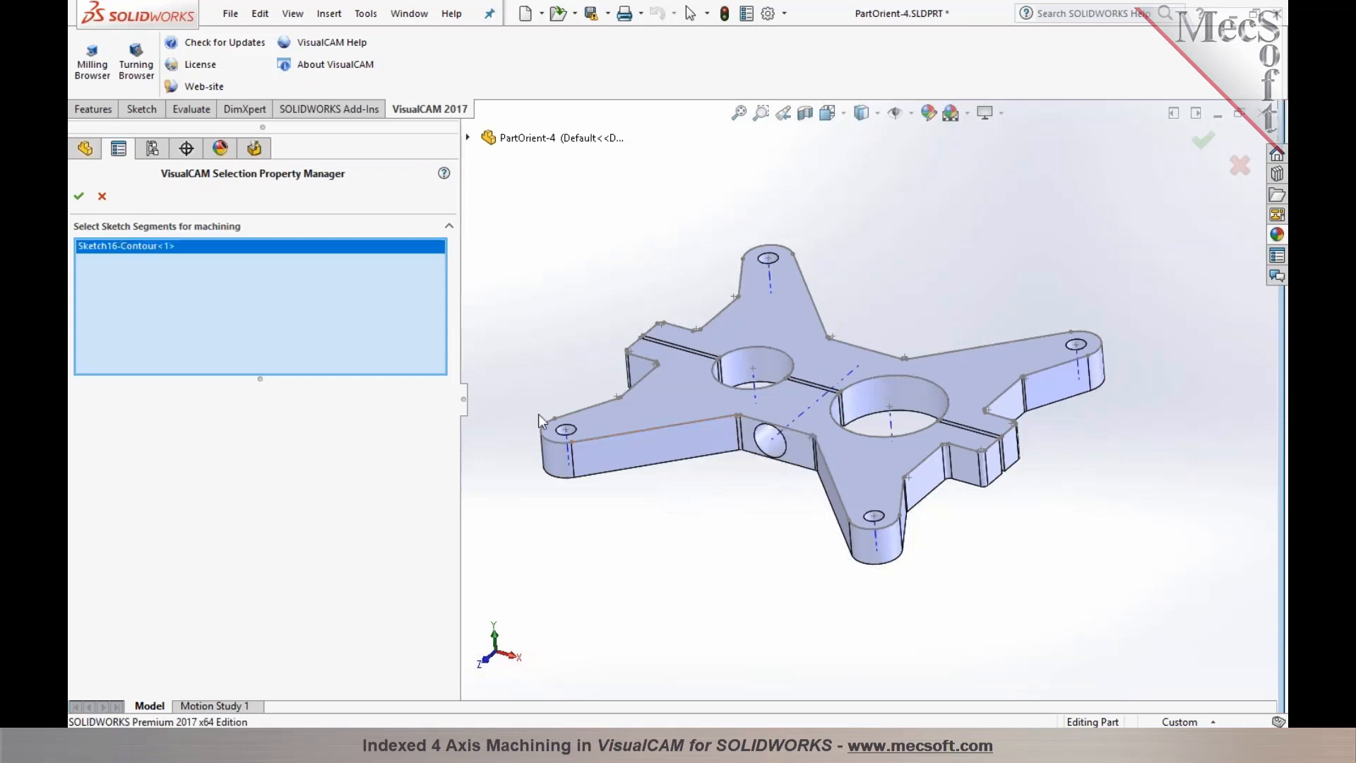
click(78, 195)
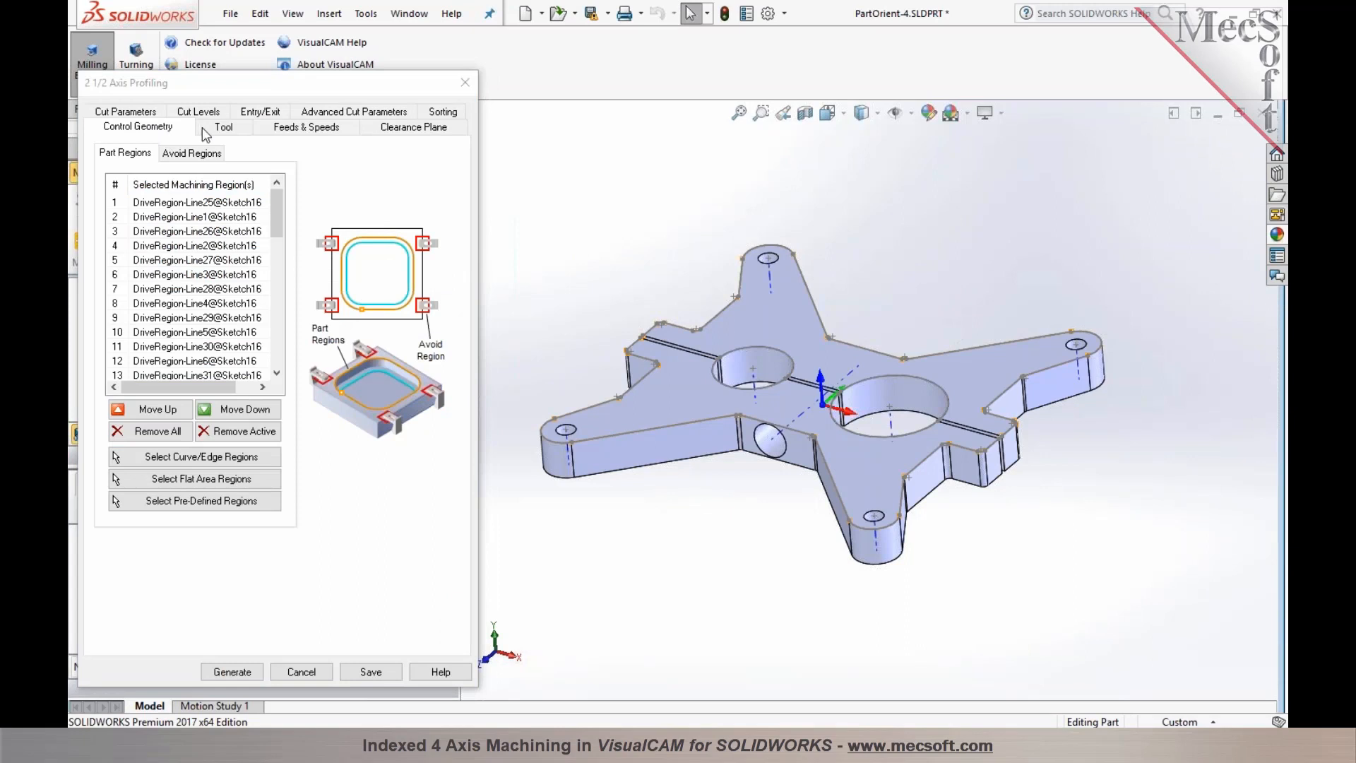
With the 0.5 flat mill, set cut direction Climb, Outside, and generate the profiling toolpath.
click(221, 128)
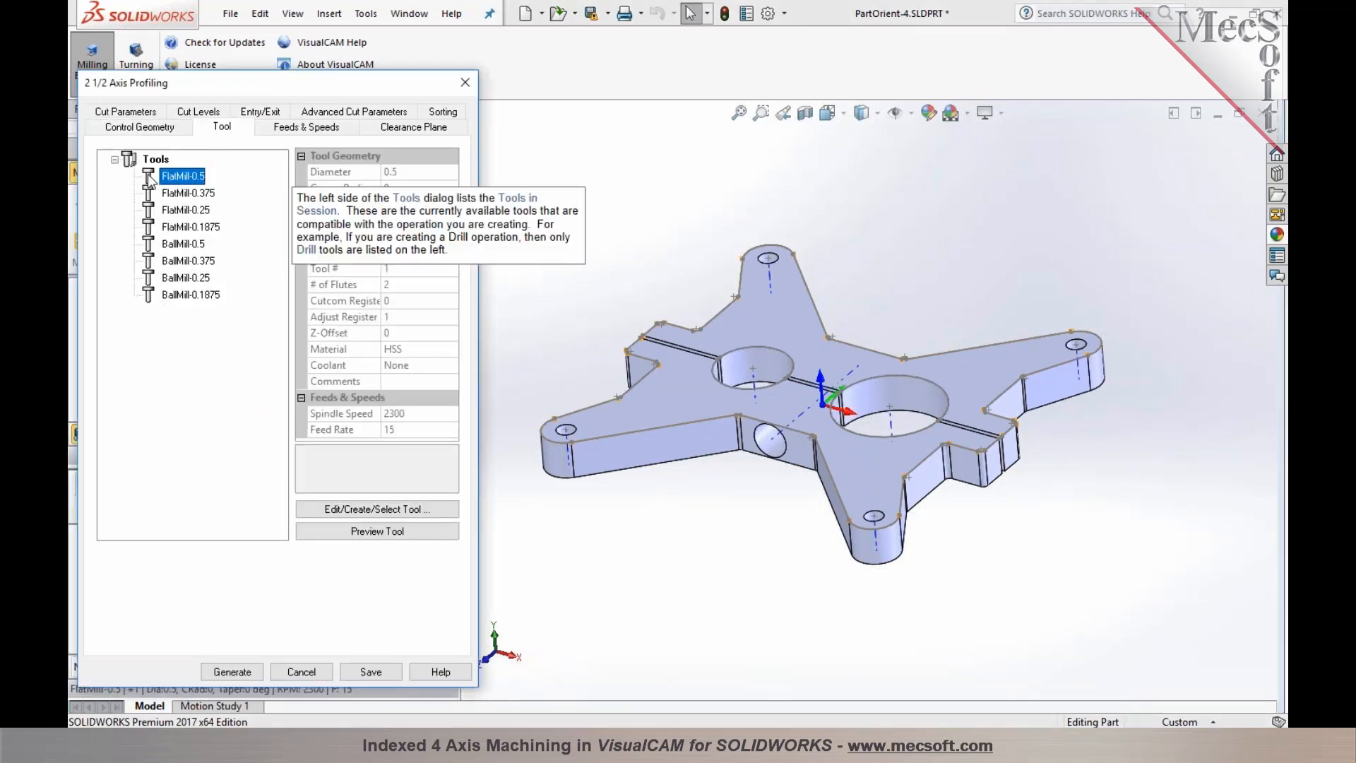
click(124, 126)
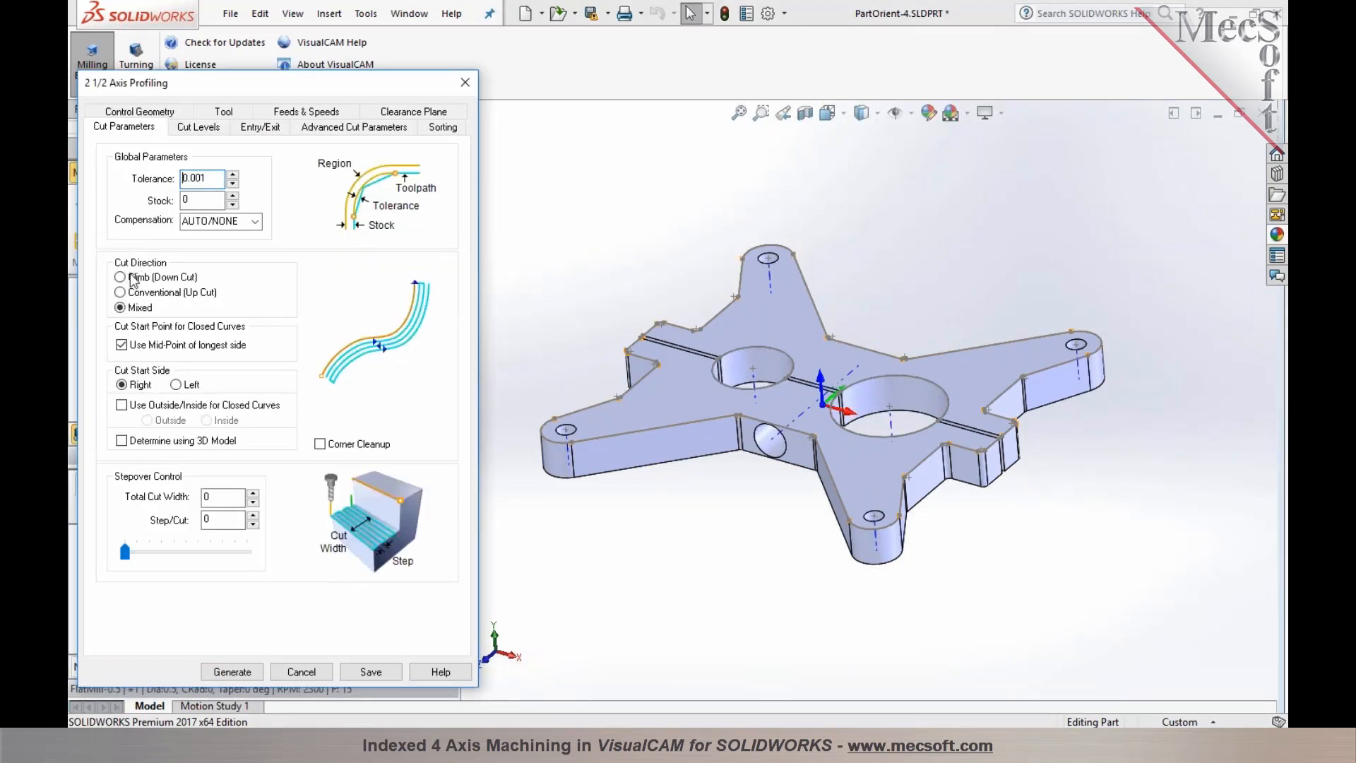
click(121, 276)
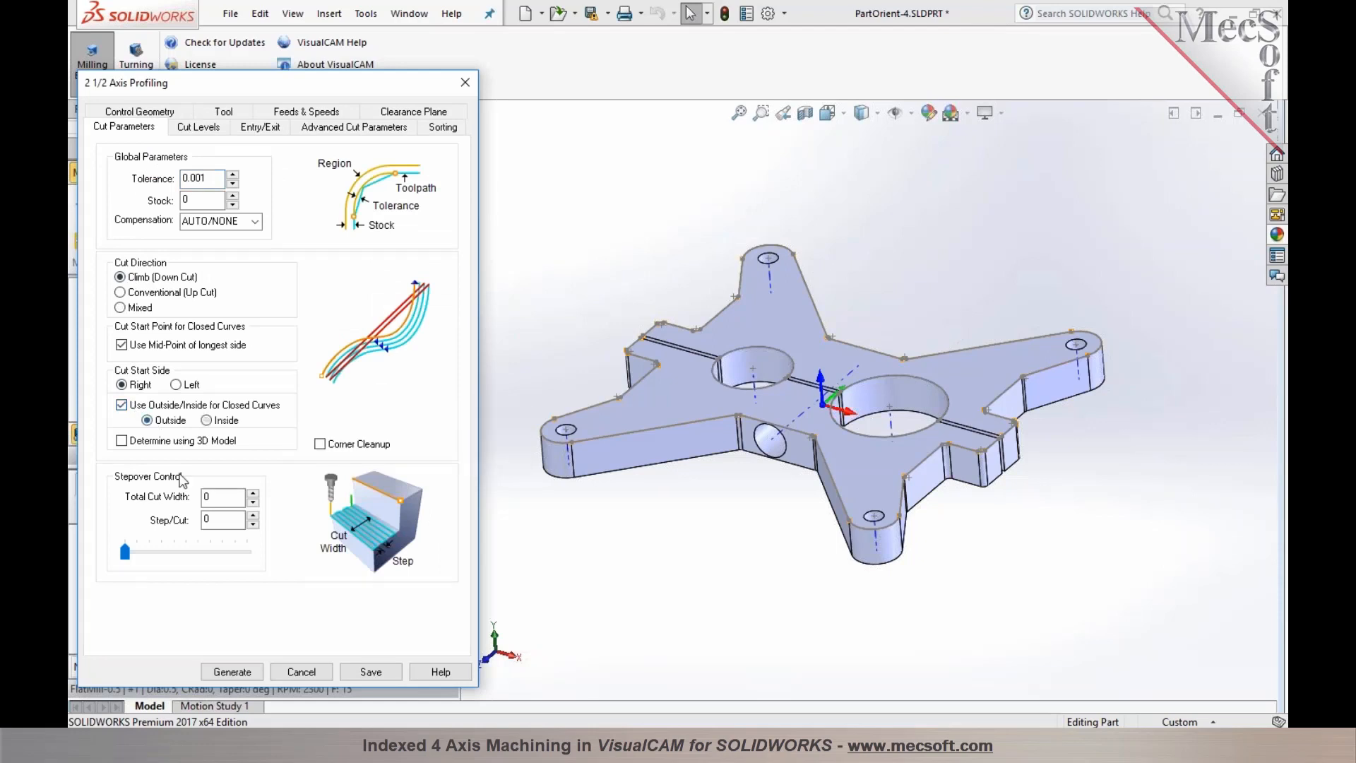
click(232, 672)
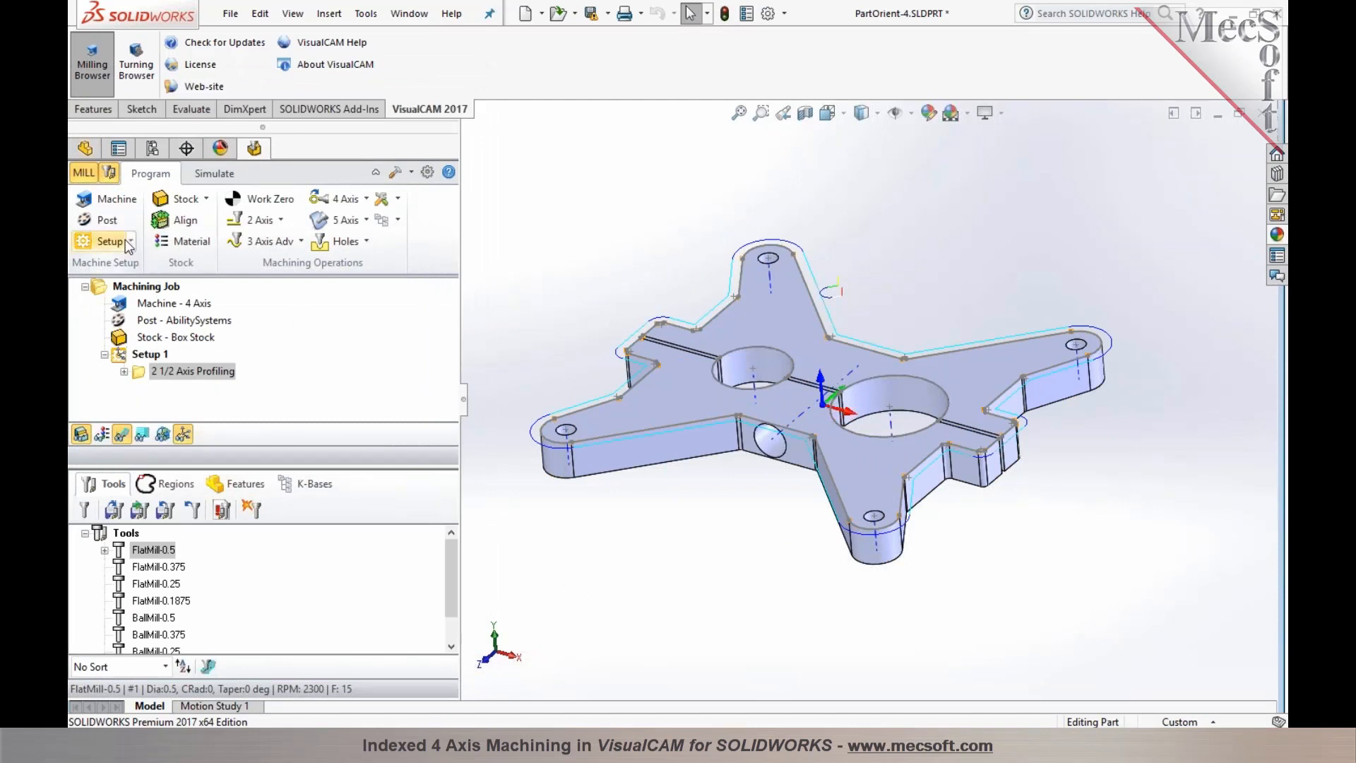
Start a Rotate Table setup with a 180° counter-clockwise rotation angle.
click(111, 241)
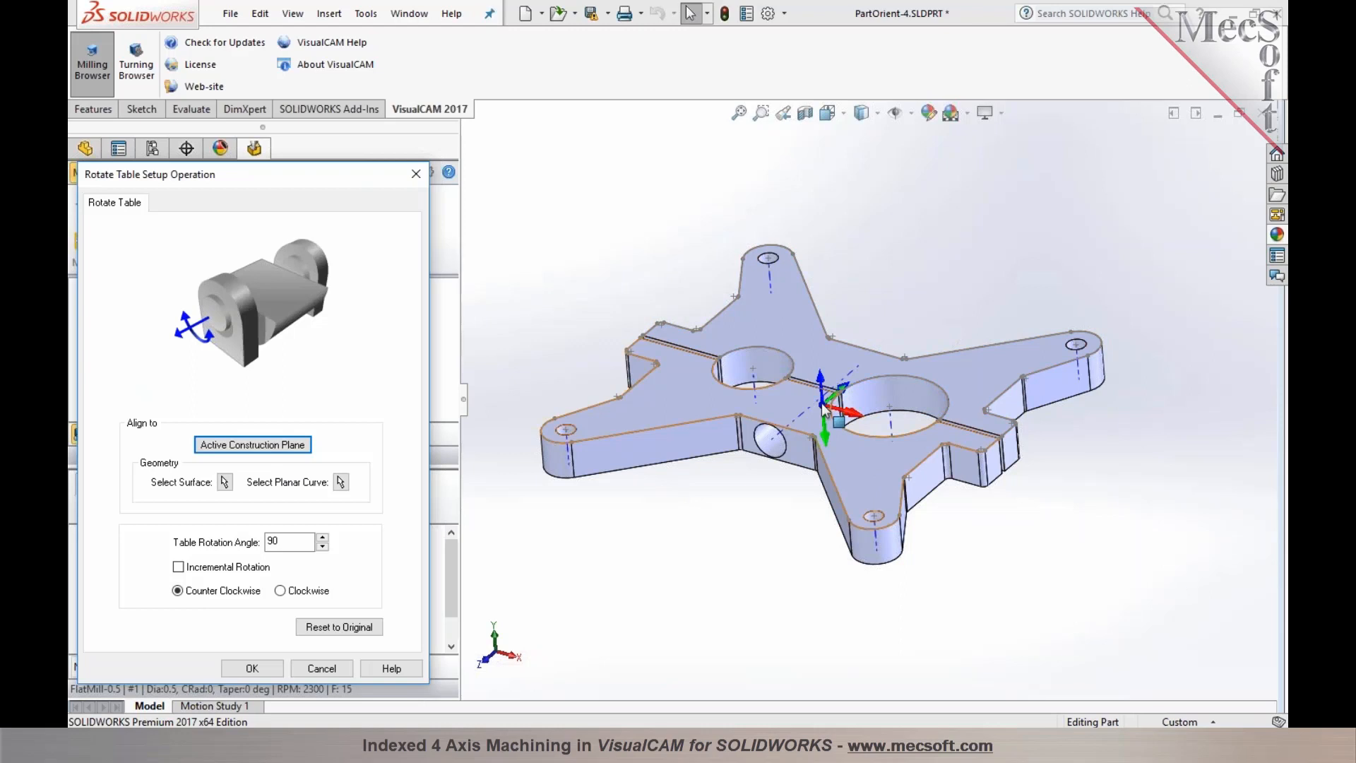
mouse_move(289, 541)
text(180)
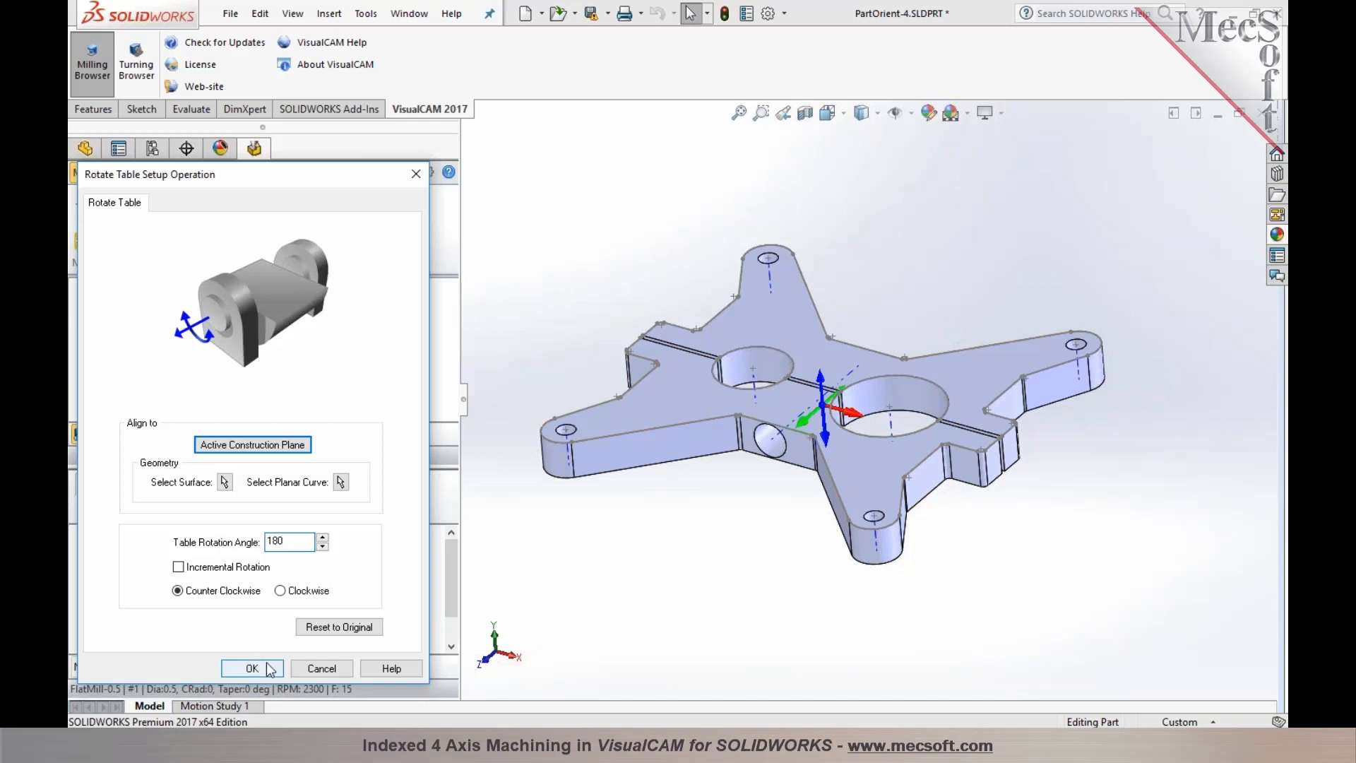
Confirm the 180° rotation to create Setup 2 and show Setup 1's profiling toolpath.
click(252, 668)
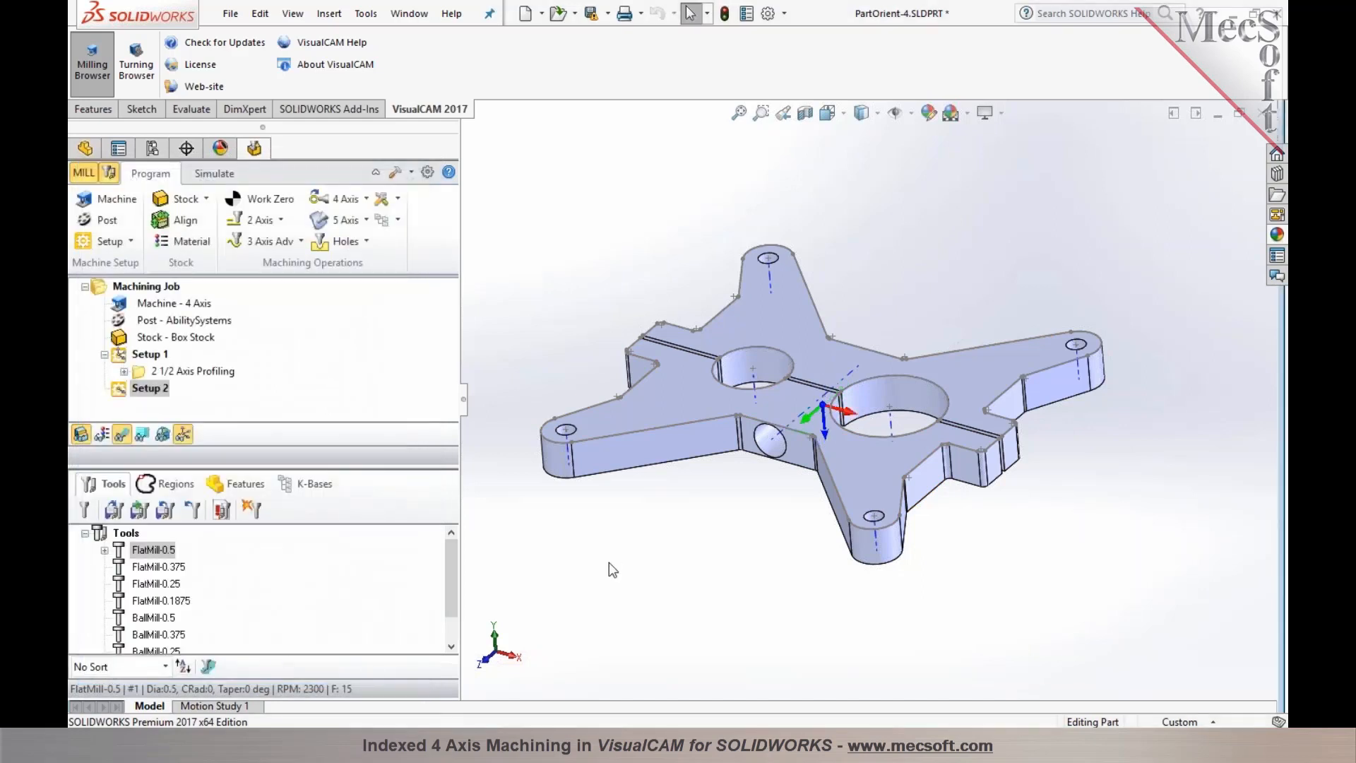
mouse_move(541, 518)
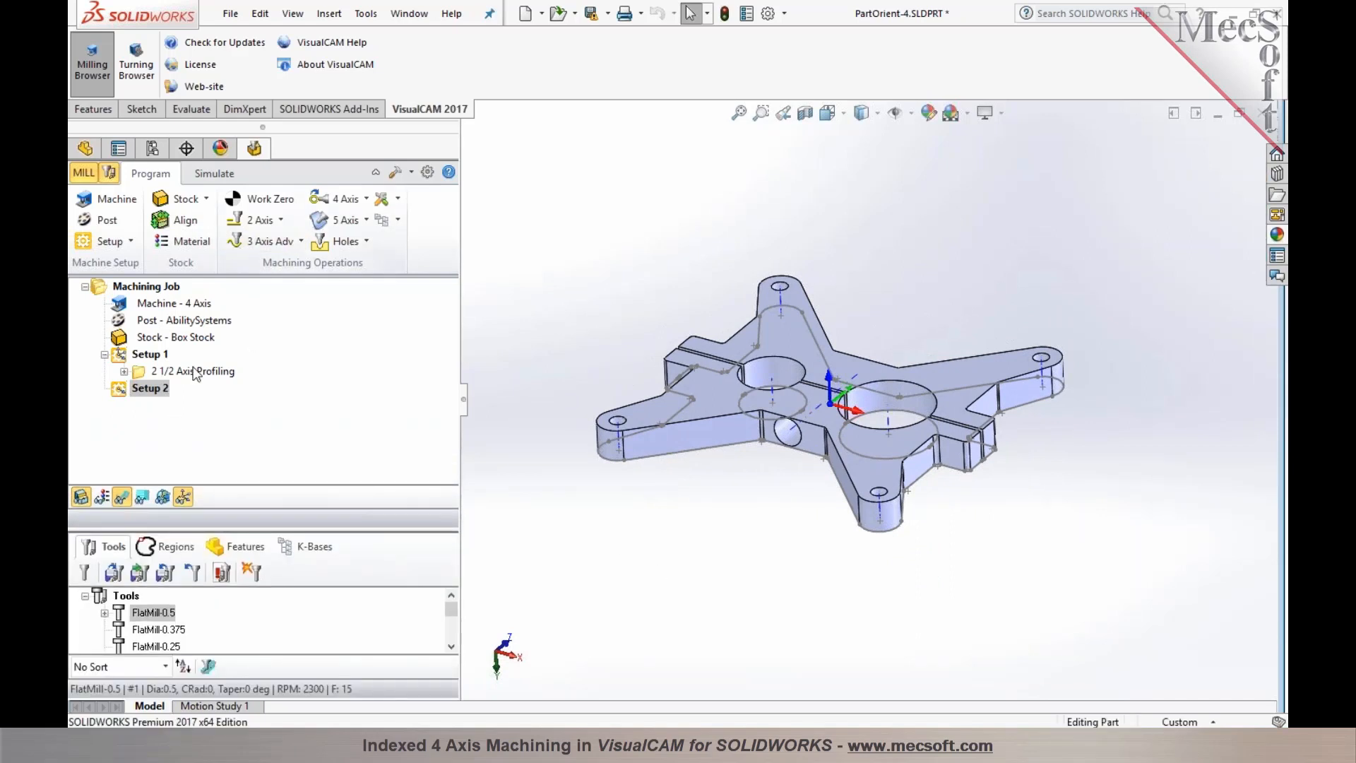
click(192, 370)
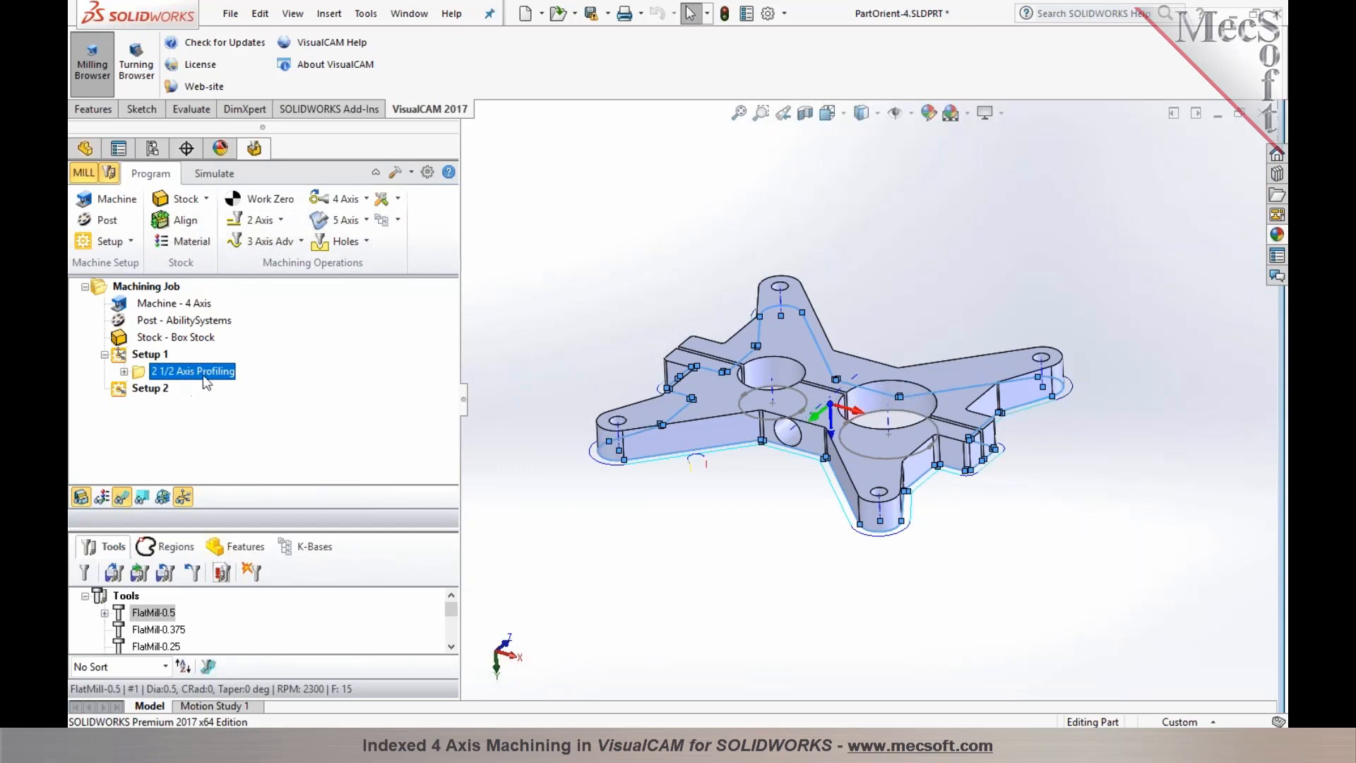
mouse_move(208, 386)
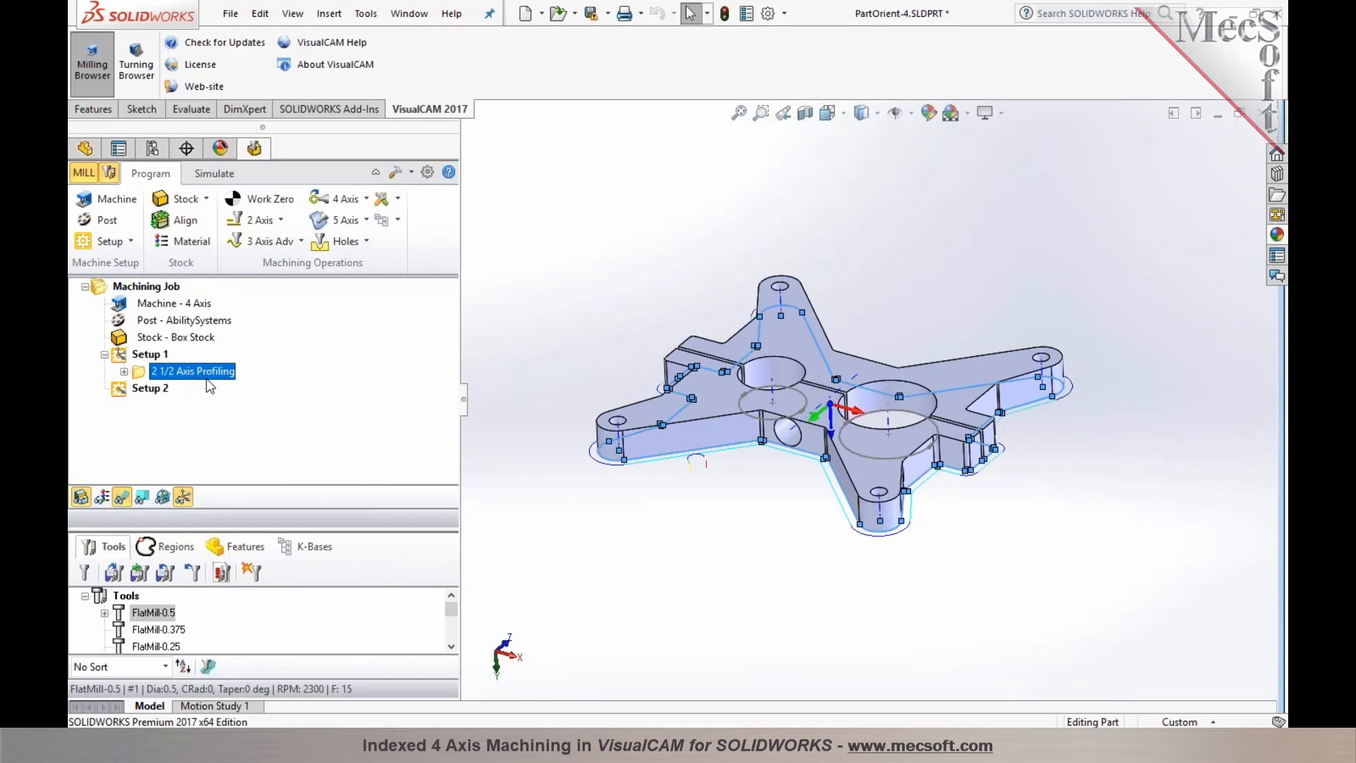
Generate a Horizontal Finishing toolpath around the part's sides with the 0.5 flat mill.
click(150, 387)
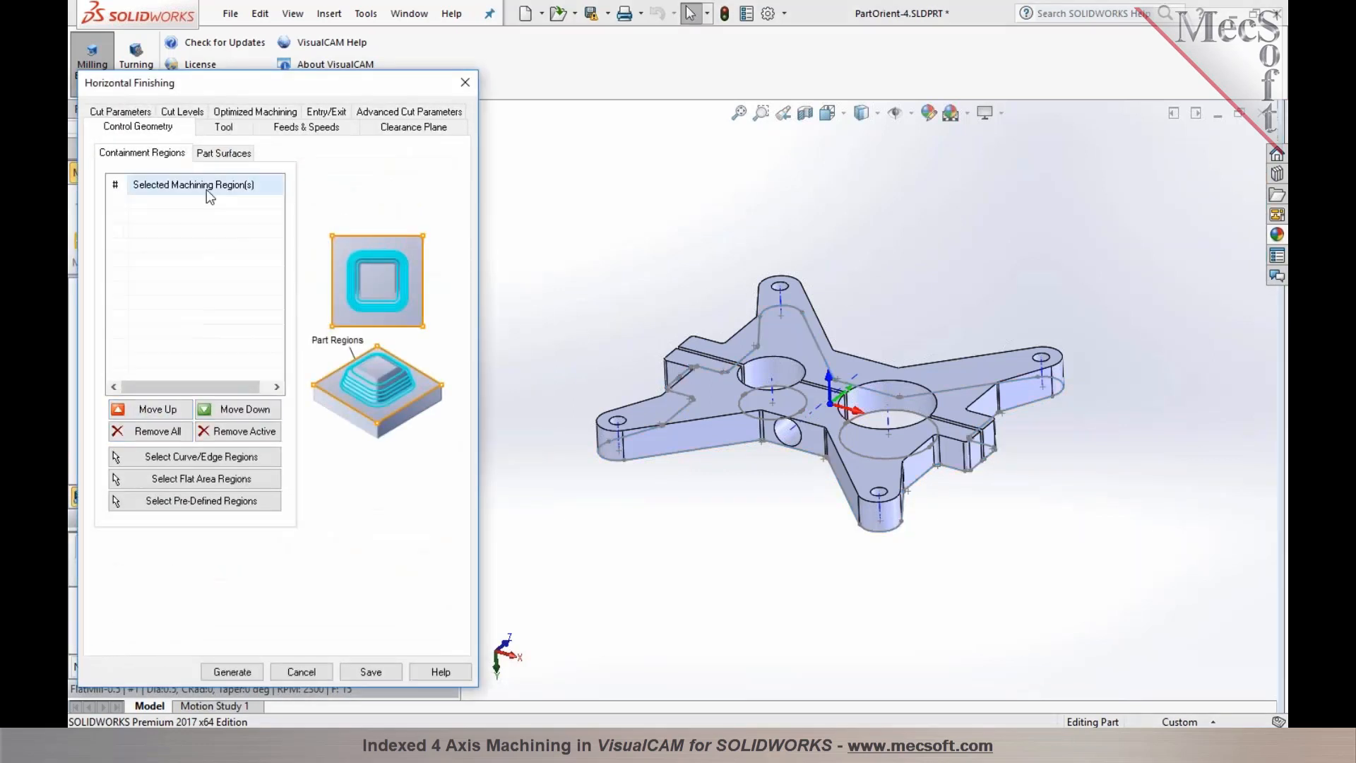
click(222, 126)
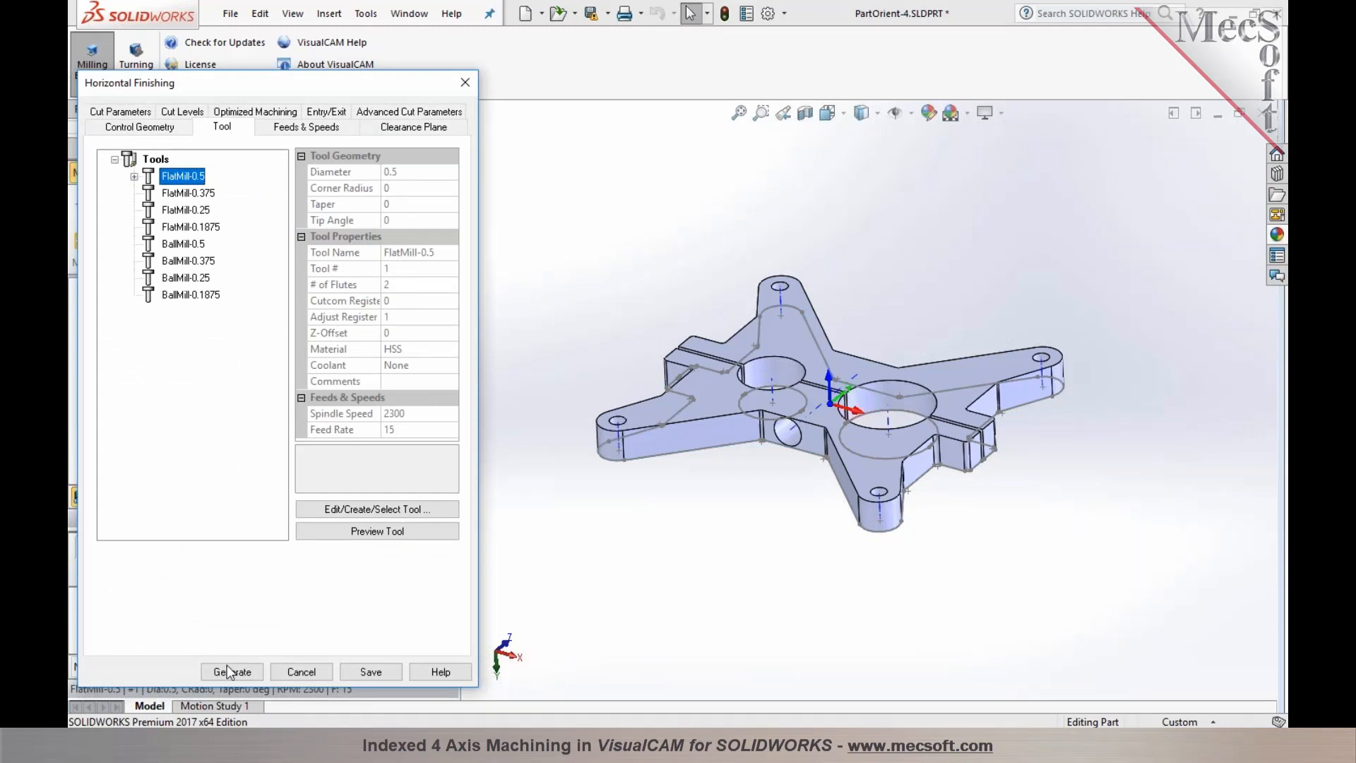
click(232, 671)
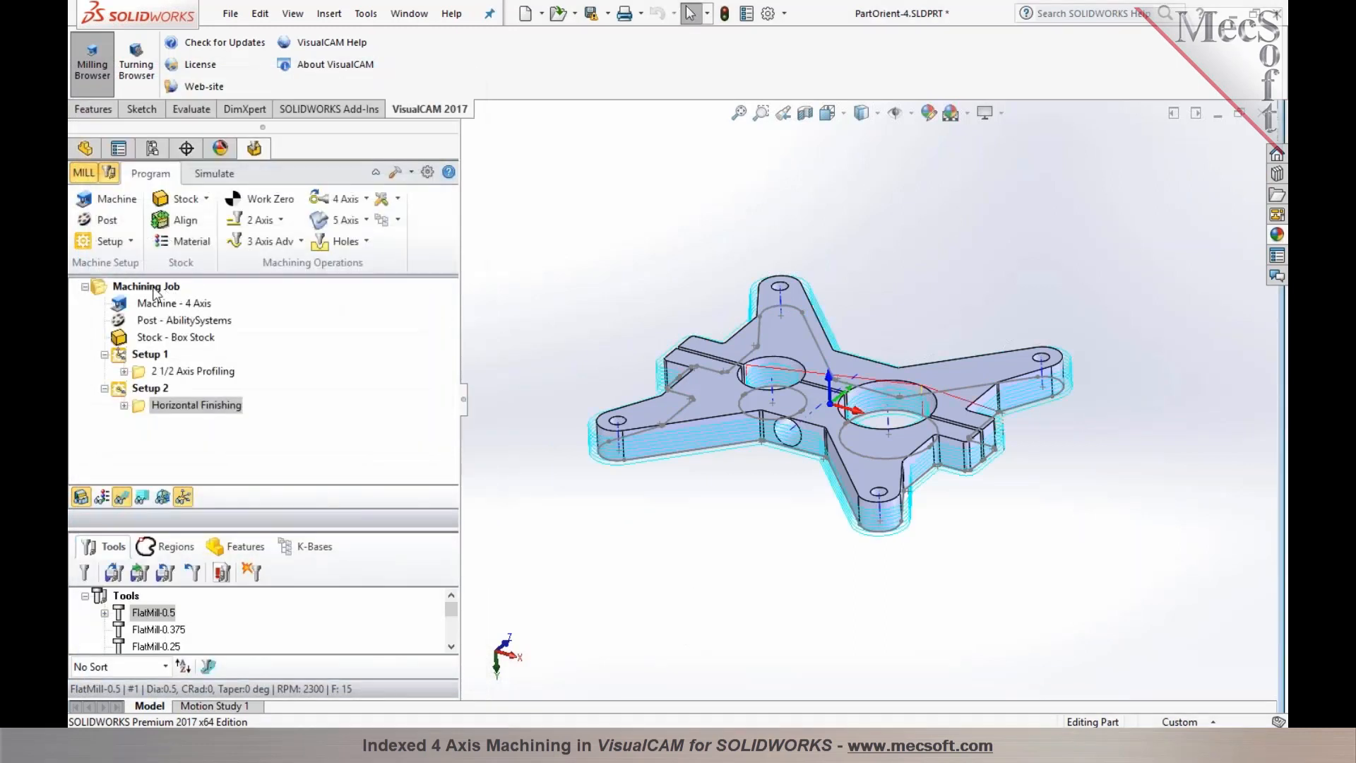
Post All operations with the Fanuc0m post processor to PartOrient-4.nc.
right_click(145, 287)
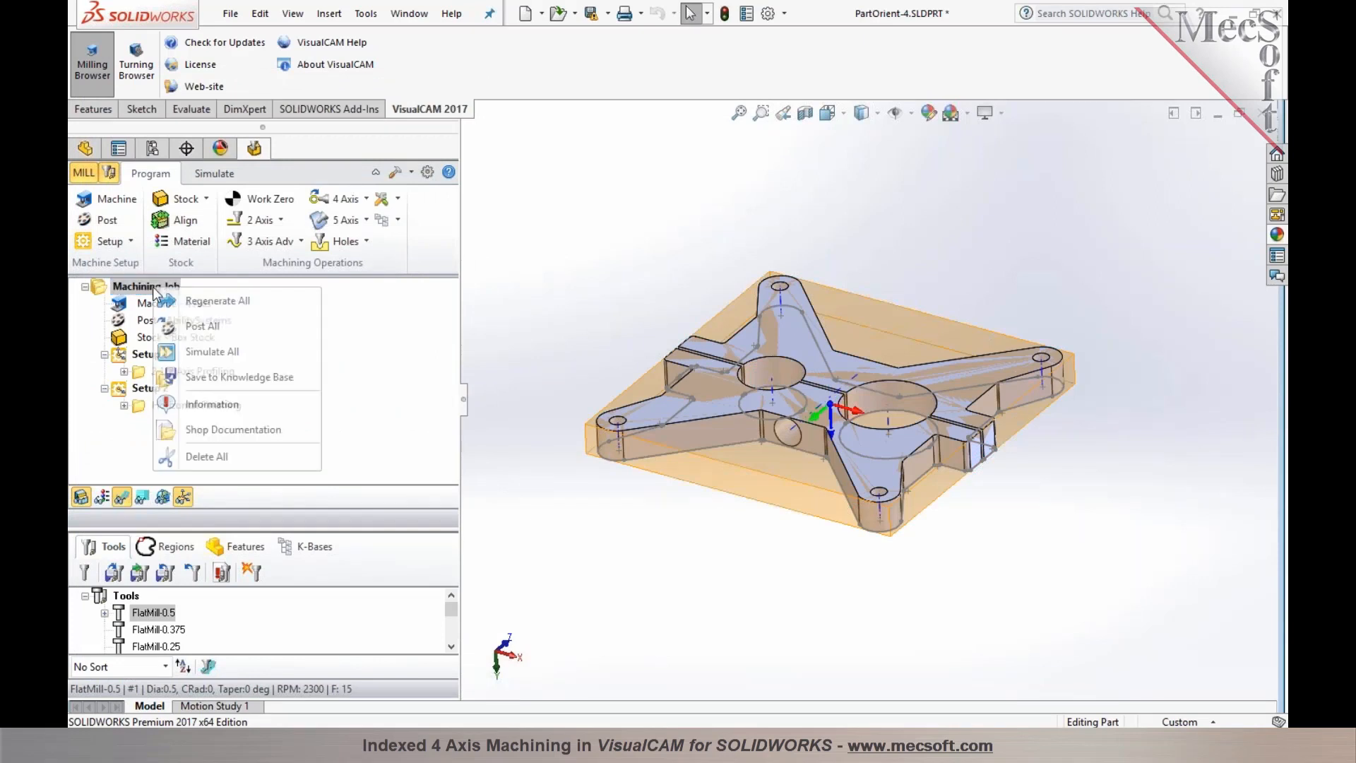
mouse_move(202, 326)
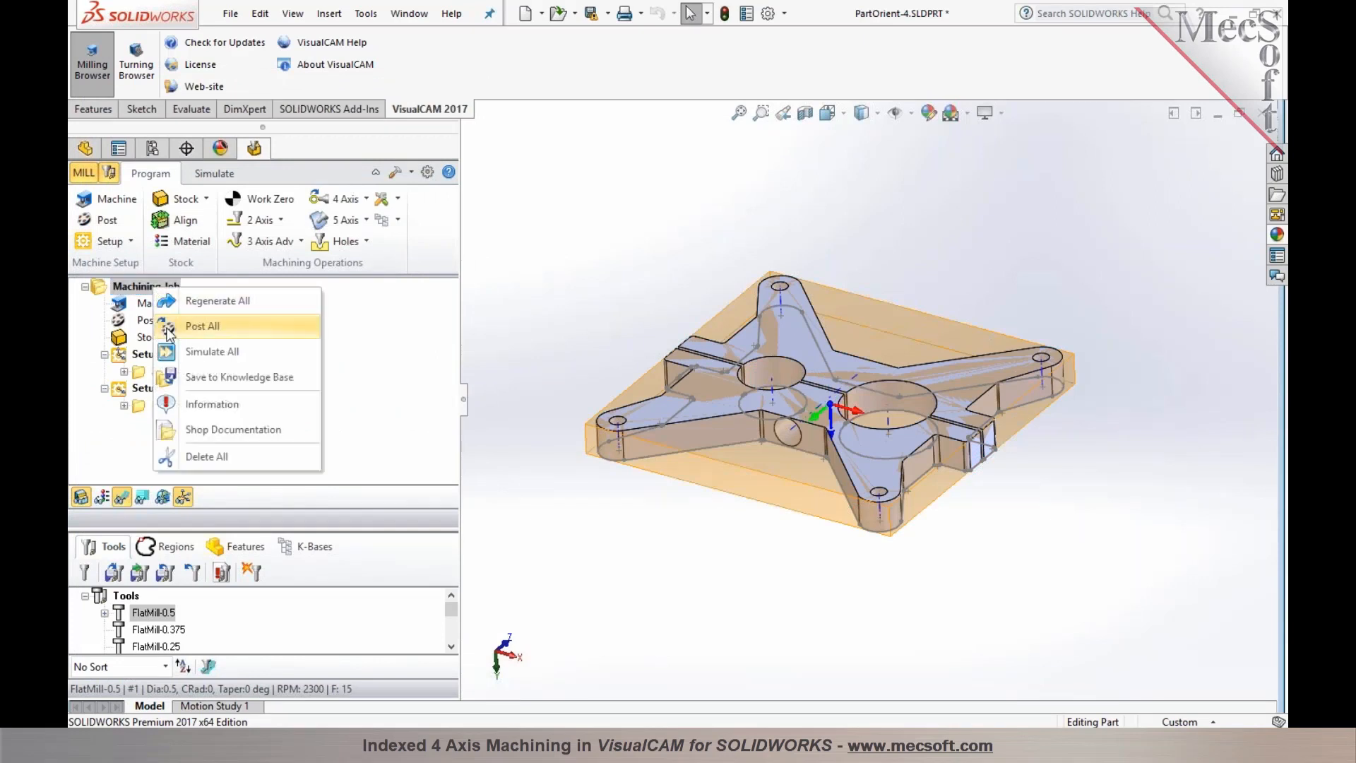
click(202, 326)
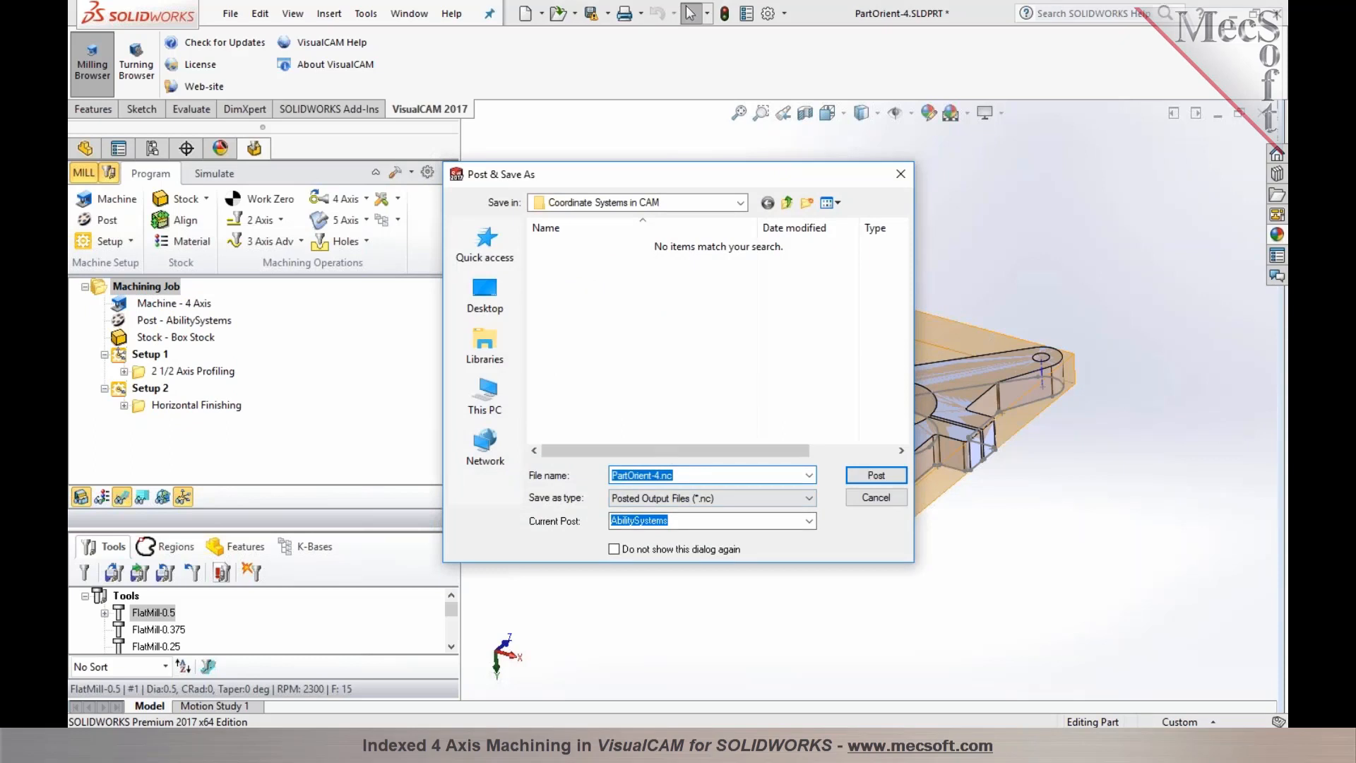
click(807, 520)
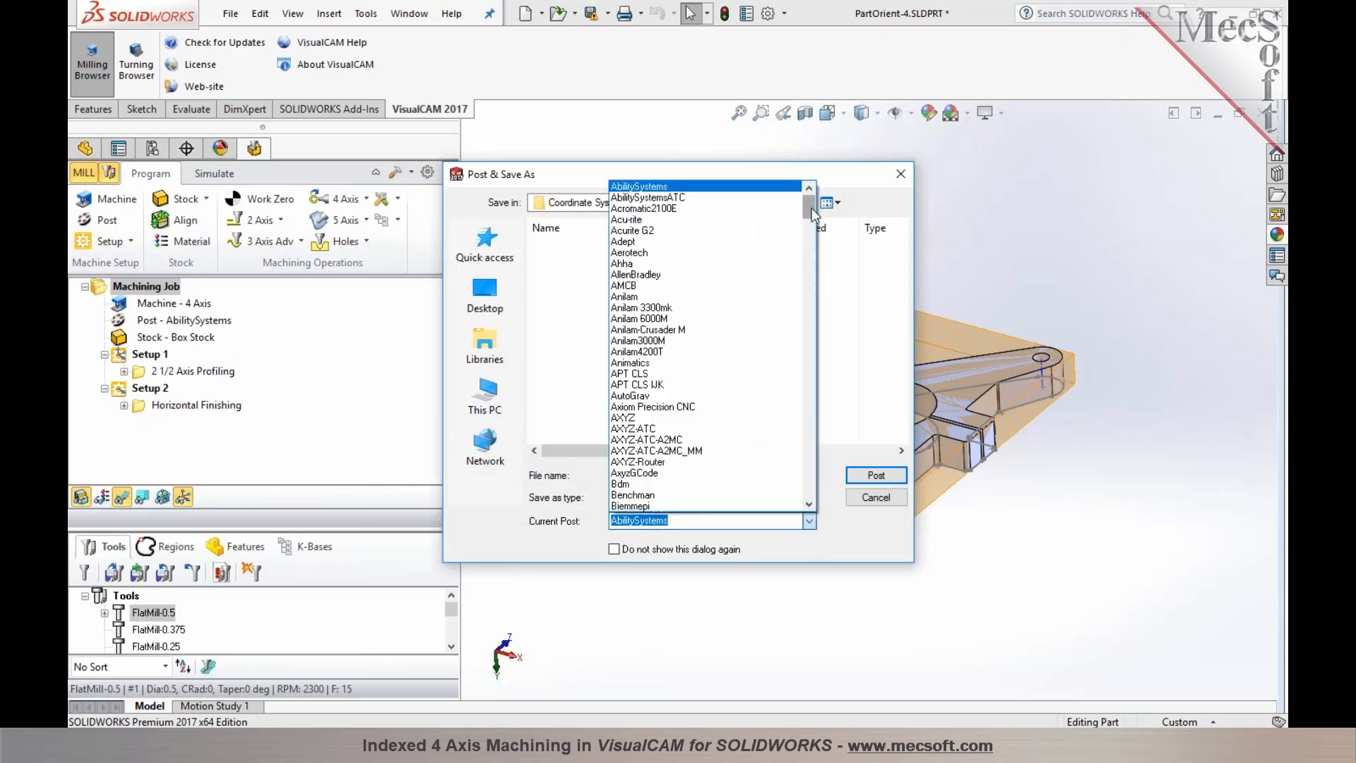
scroll(down, 3)
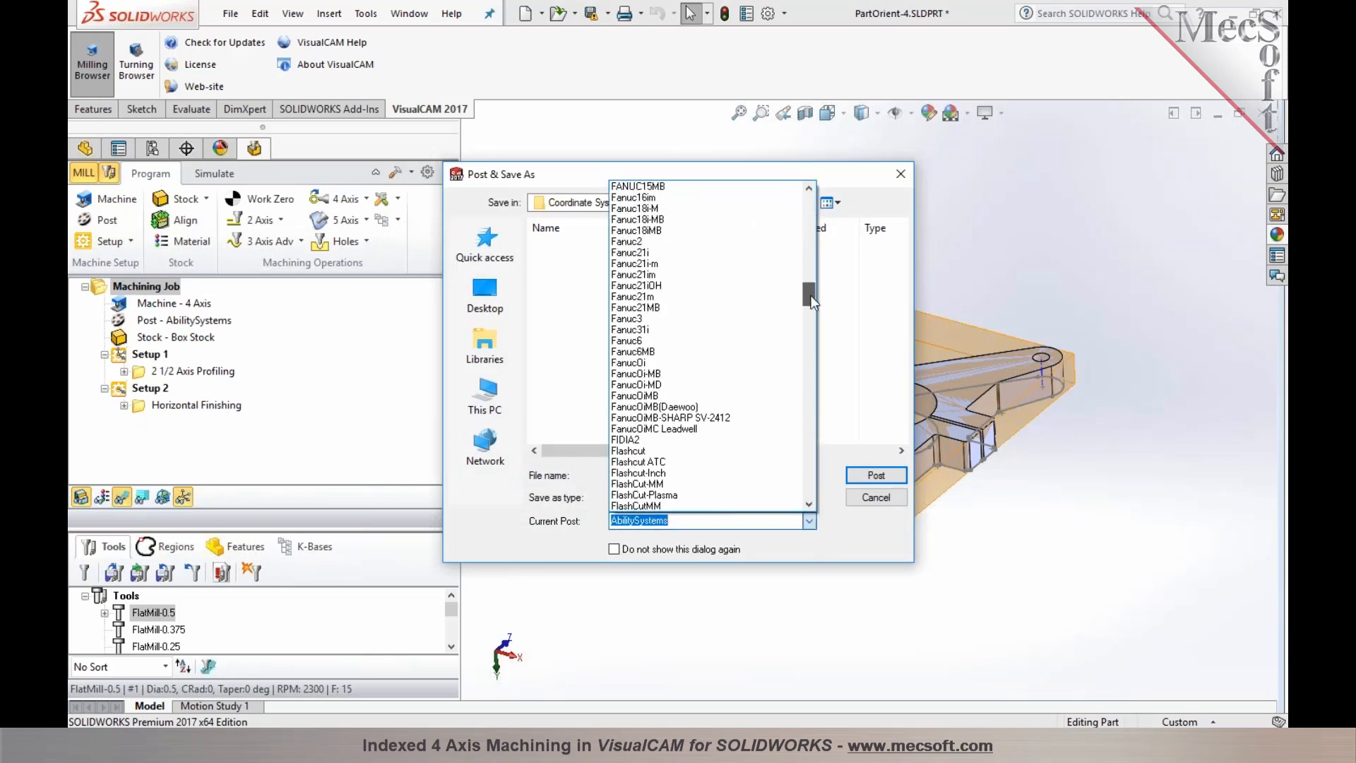
click(628, 396)
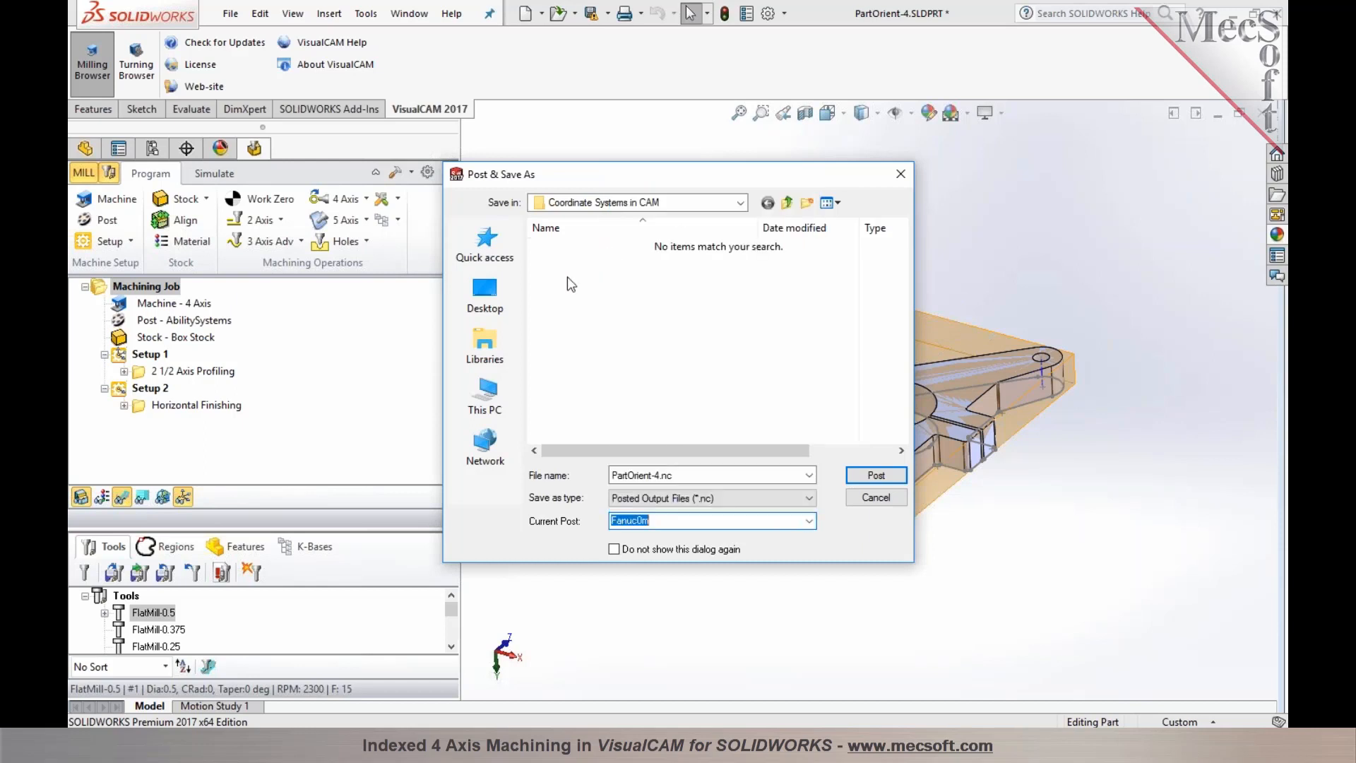
click(874, 474)
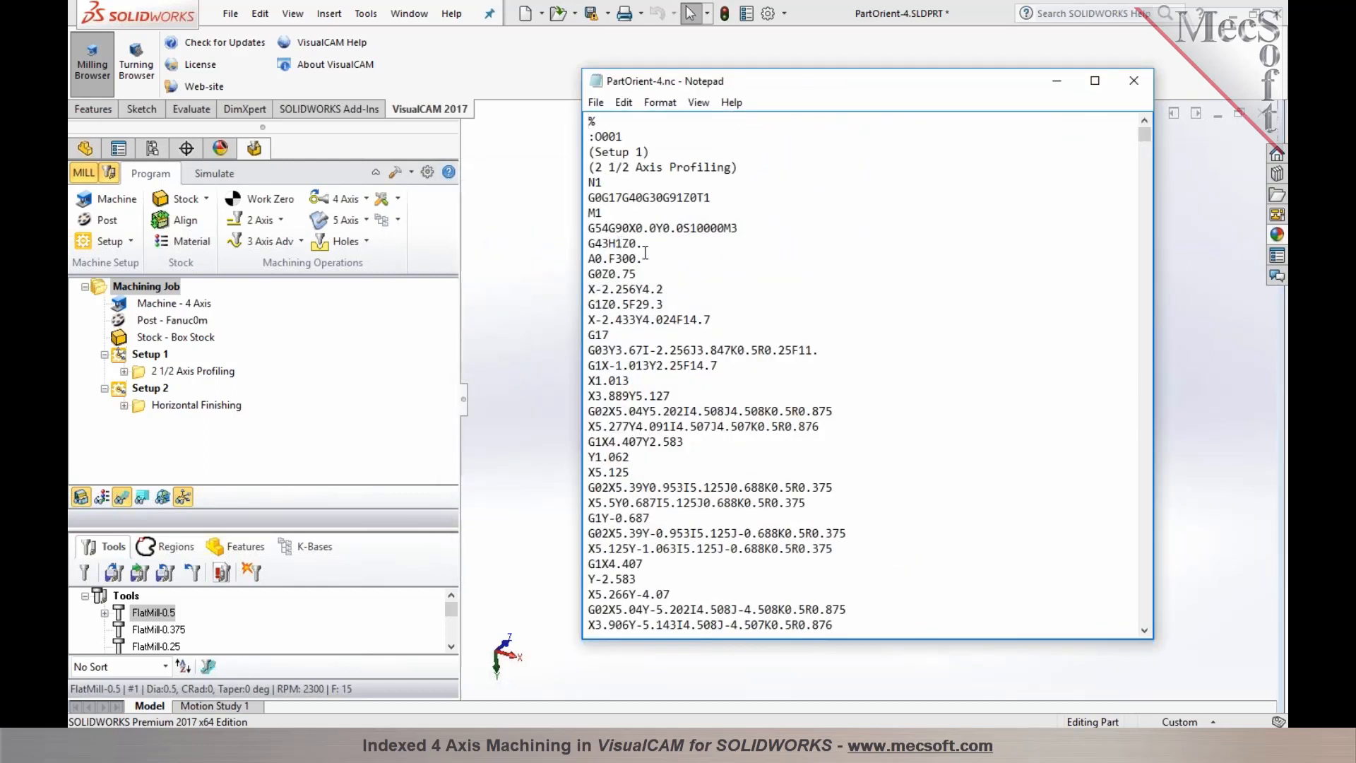
Review the A0.F300. and Setup 2 A180.F300. rotation lines, then close Notepad.
double_click(615, 258)
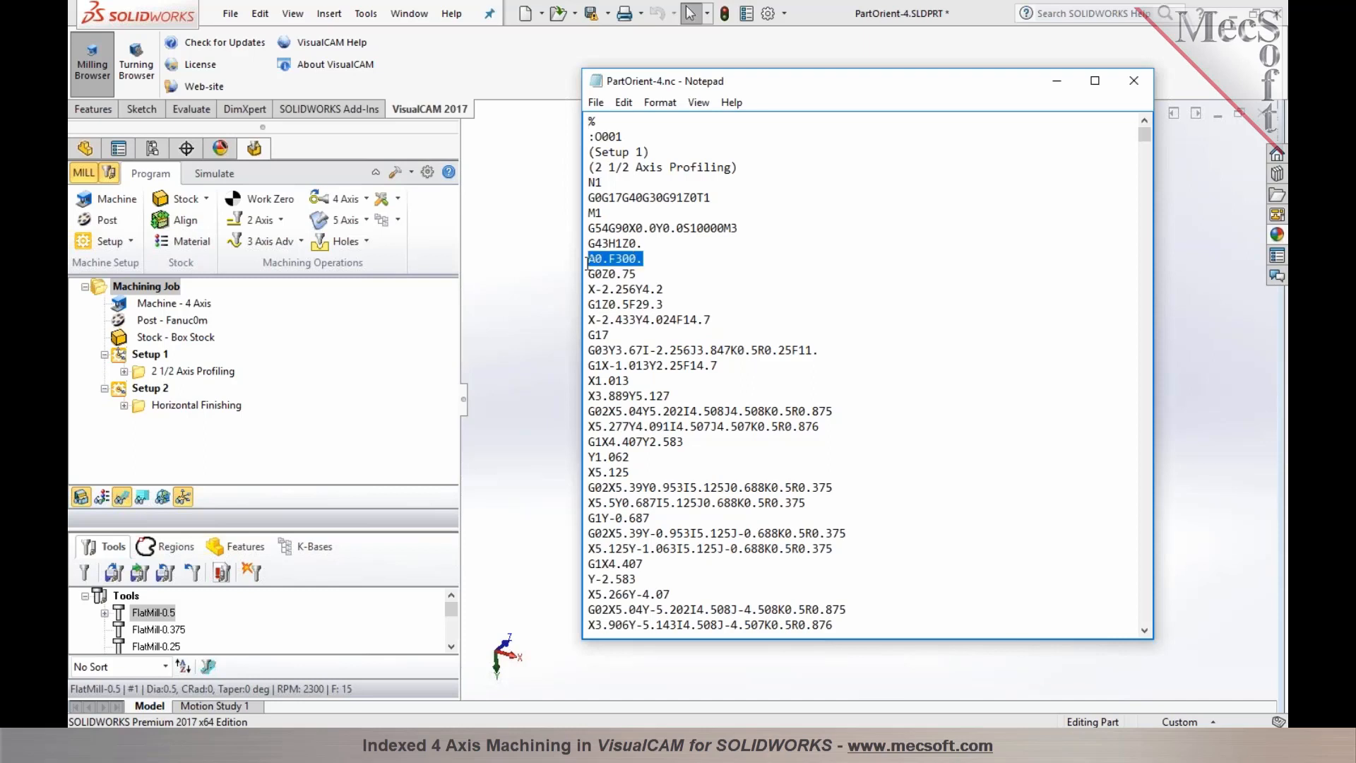
scroll(down, 3)
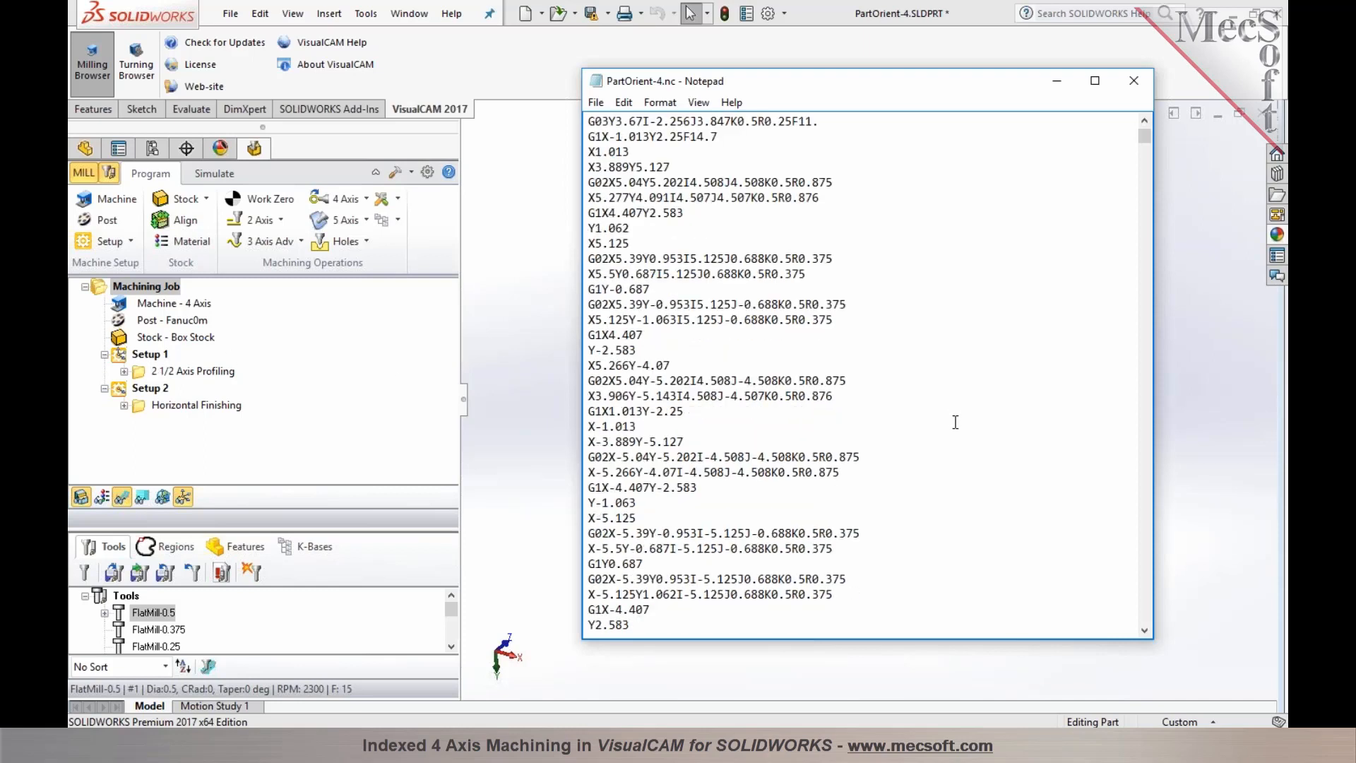
scroll(down, 3)
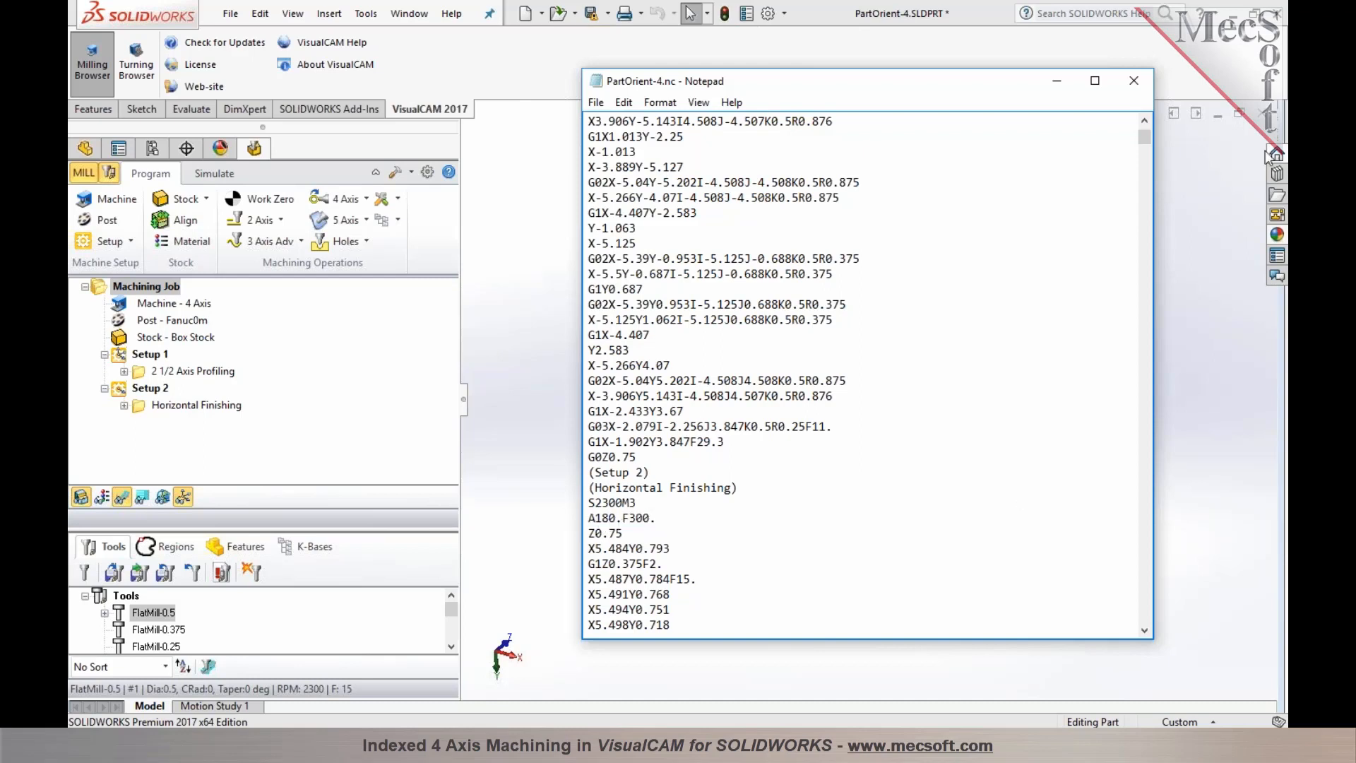
click(1135, 81)
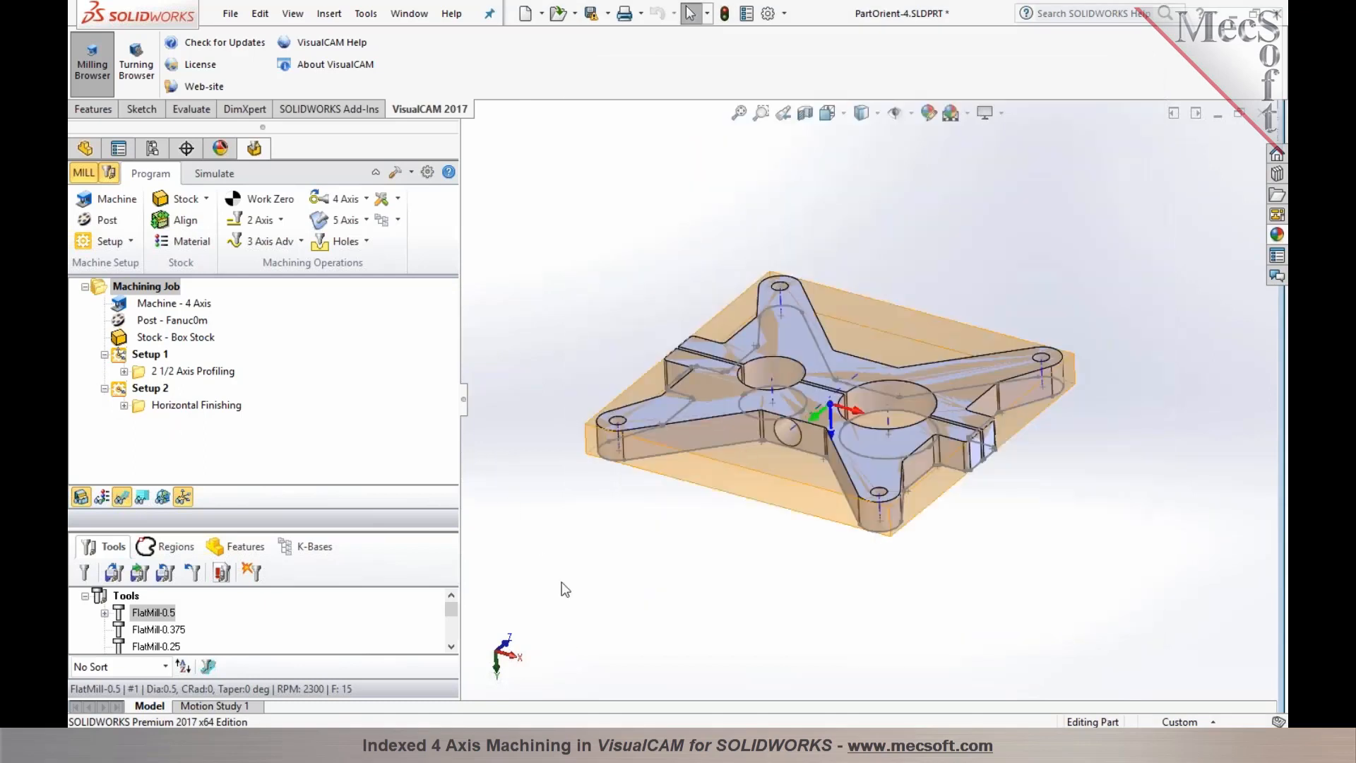
mouse_move(1274, 293)
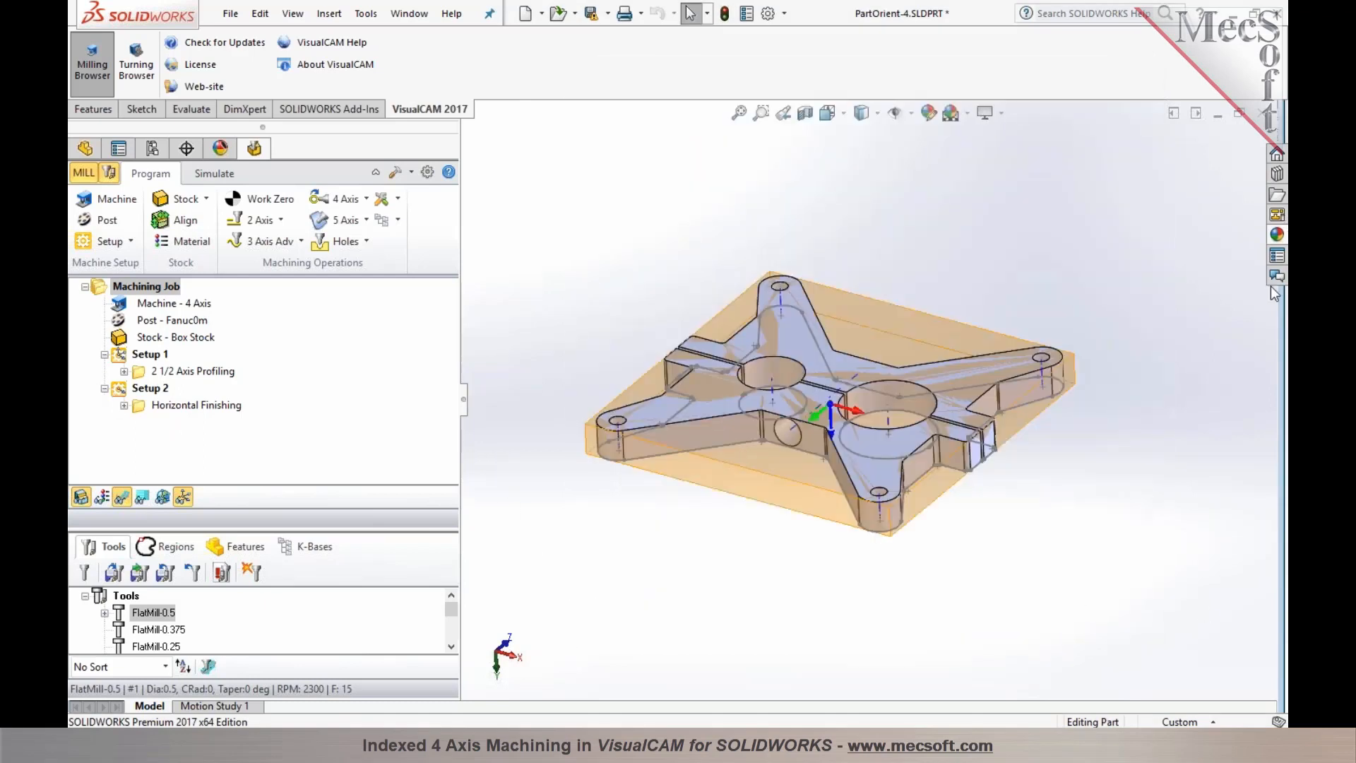